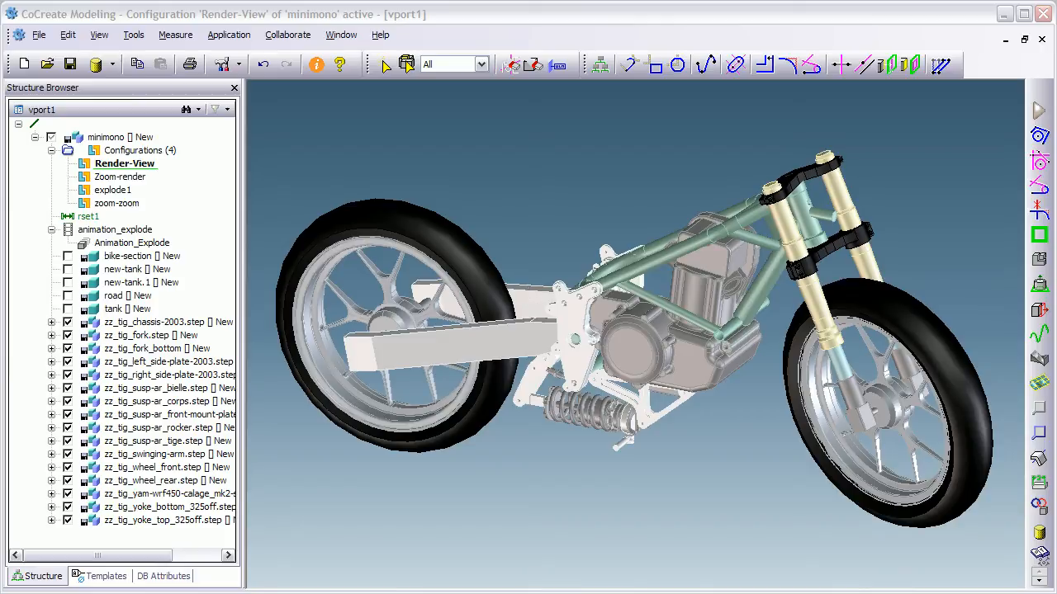
{"action": "mouse_move", "coordinate": [763, 465]}
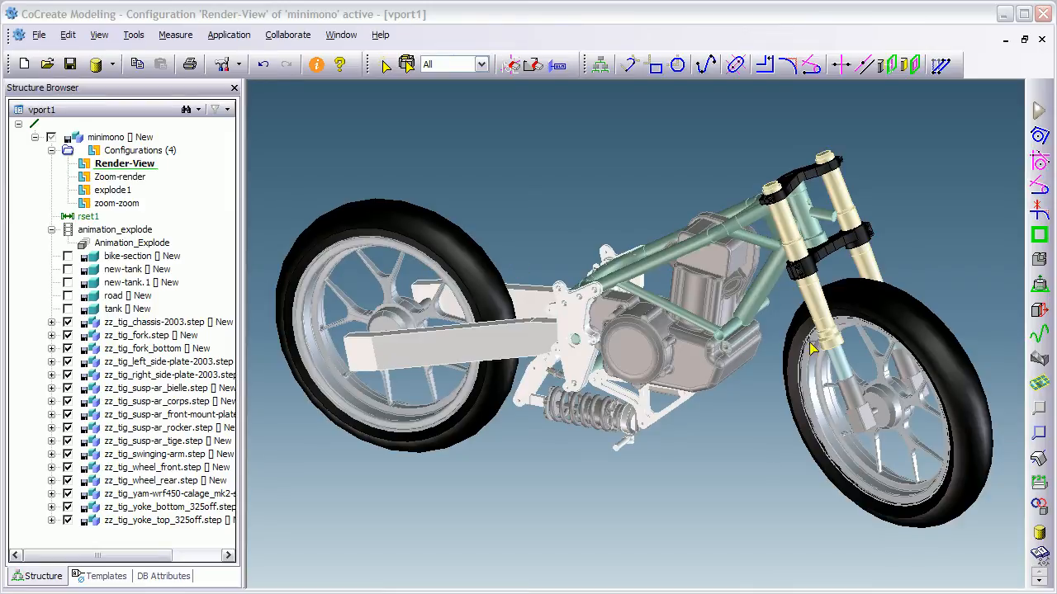
{"action": "mouse_move", "coordinate": [532, 437]}
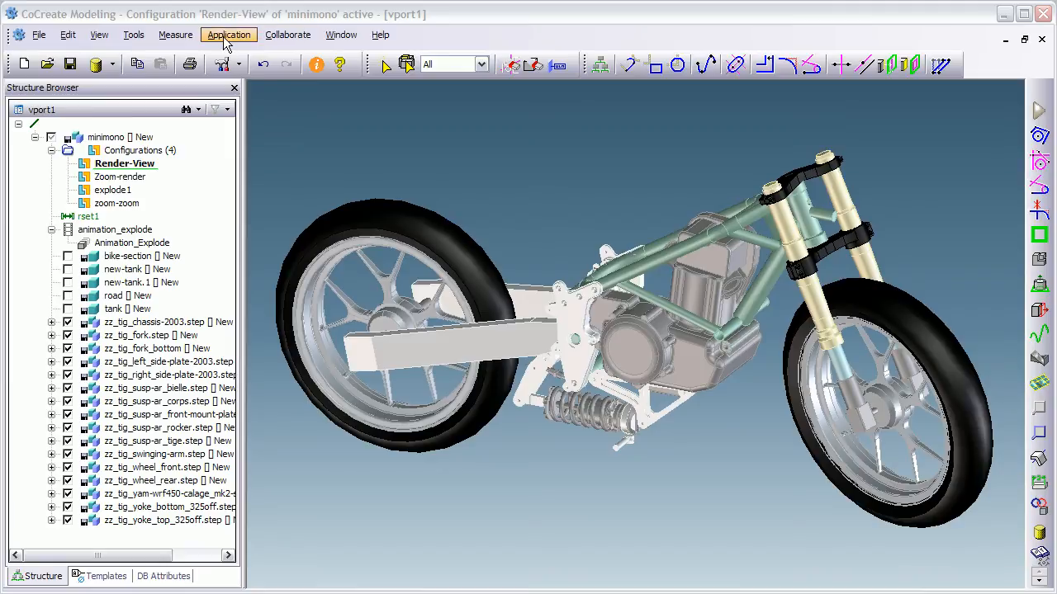
Step: Enable the Rendering module via Application > Modules and close the modules window
{"action": "left_click", "coordinate": [228, 35]}
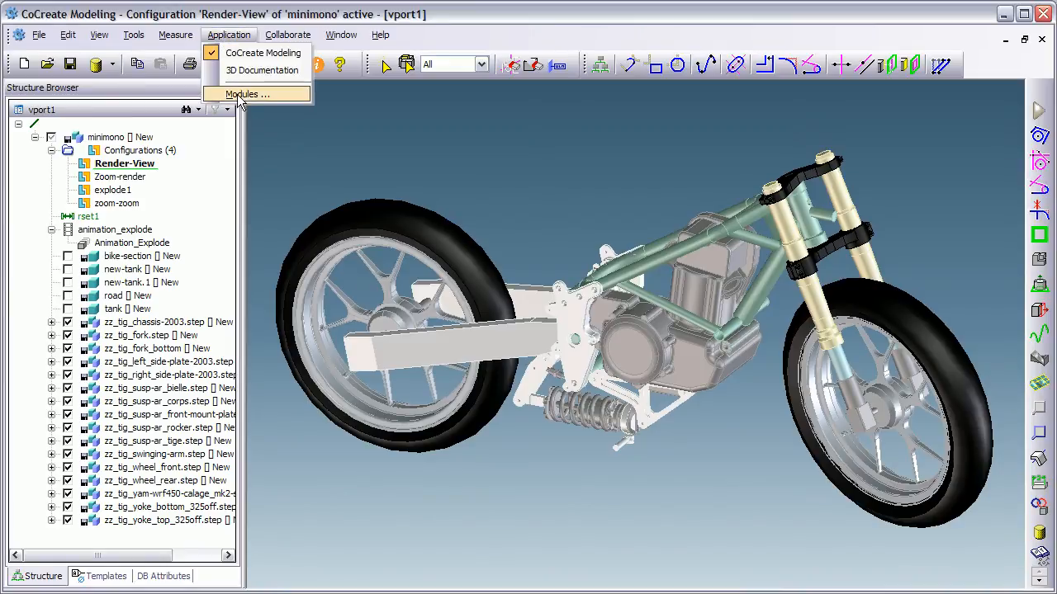
{"action": "left_click", "coordinate": [244, 92]}
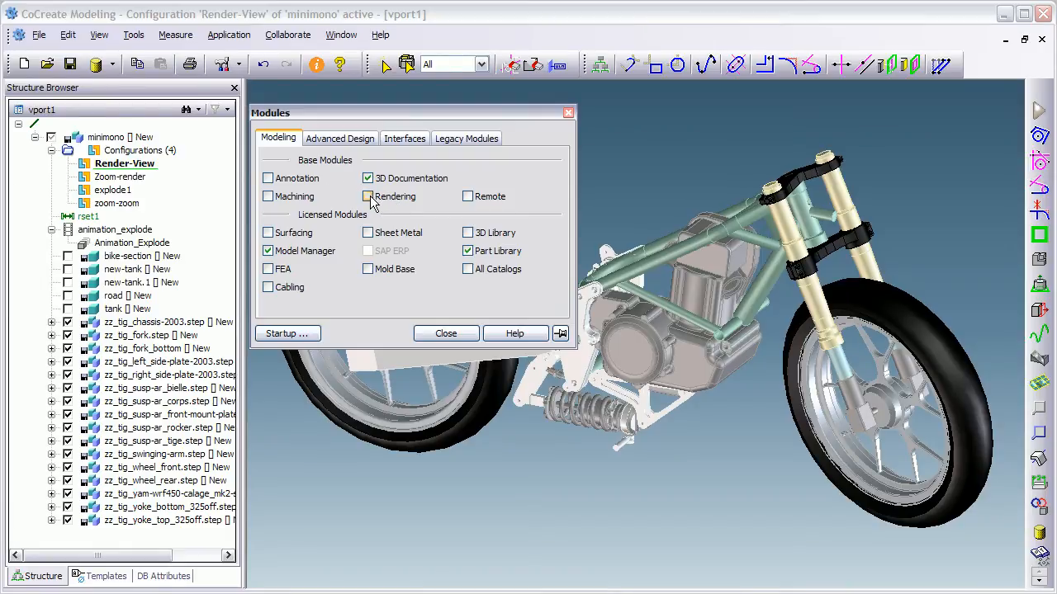
{"action": "left_click", "coordinate": [367, 196]}
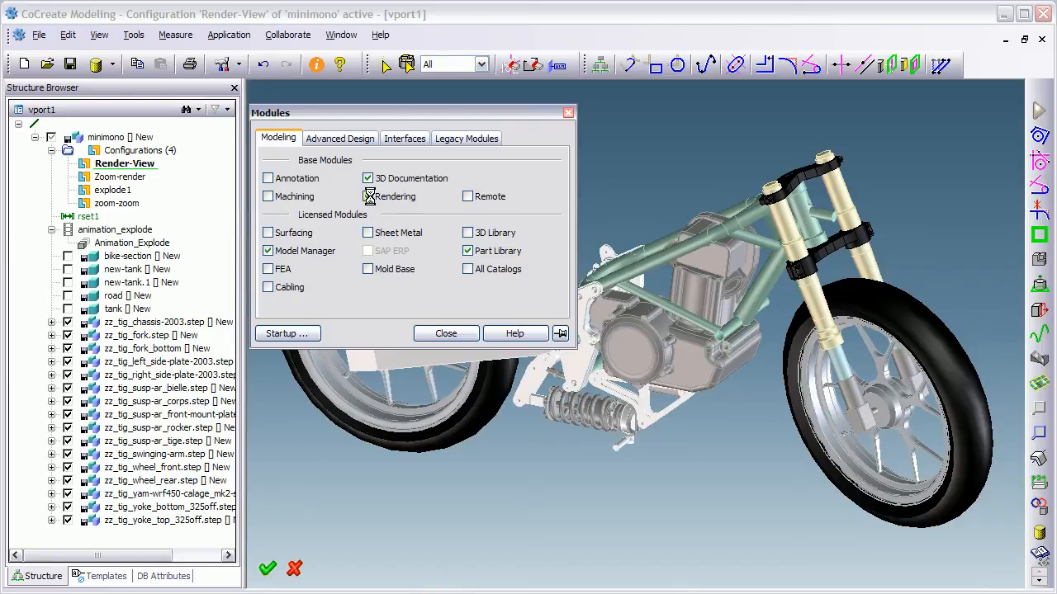
{"action": "left_click", "coordinate": [367, 195]}
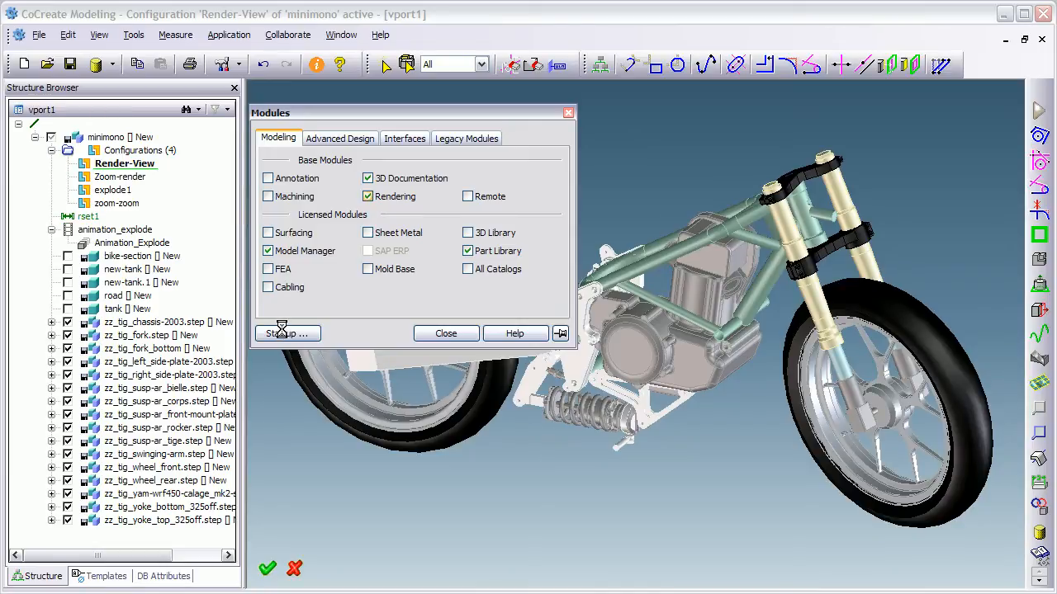
{"action": "left_click", "coordinate": [210, 575]}
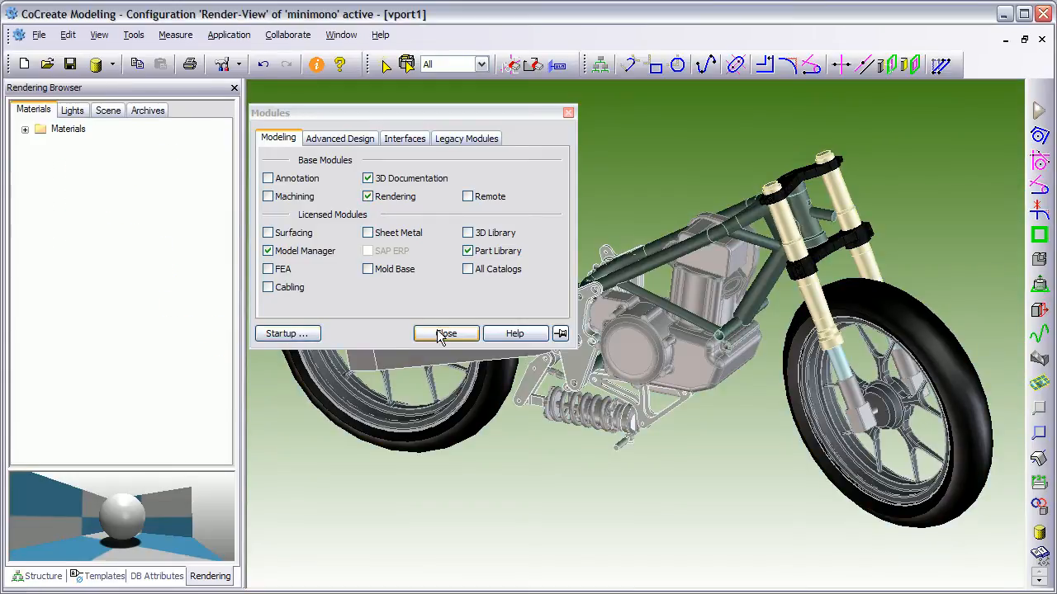
{"action": "left_click", "coordinate": [446, 334]}
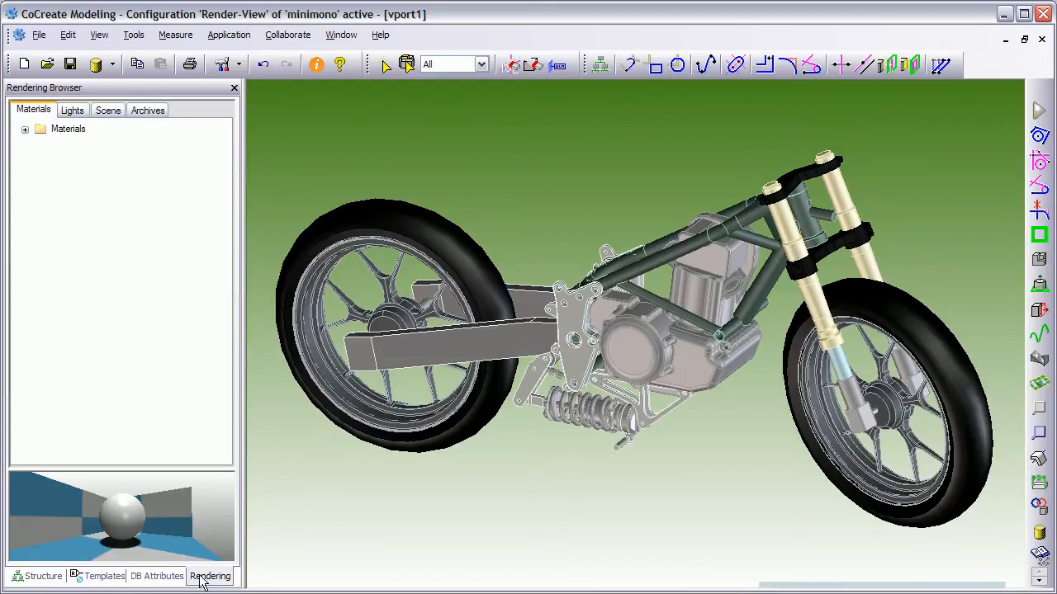
Step: Activate the zoom-zoom configuration from the structure tree and return to the materials catalogue
{"action": "left_click", "coordinate": [42, 575]}
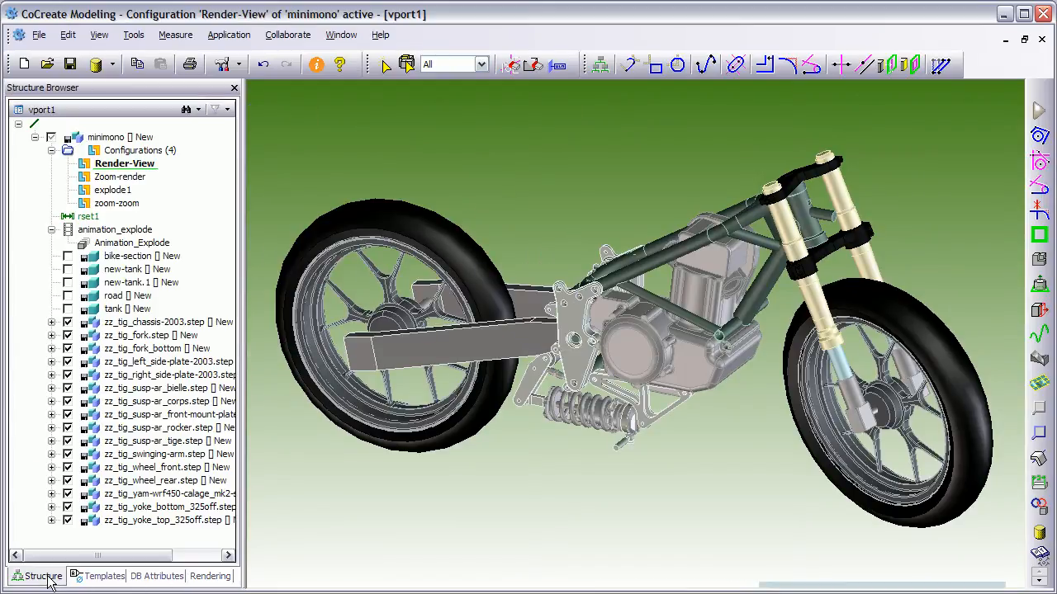
{"action": "left_click", "coordinate": [210, 575]}
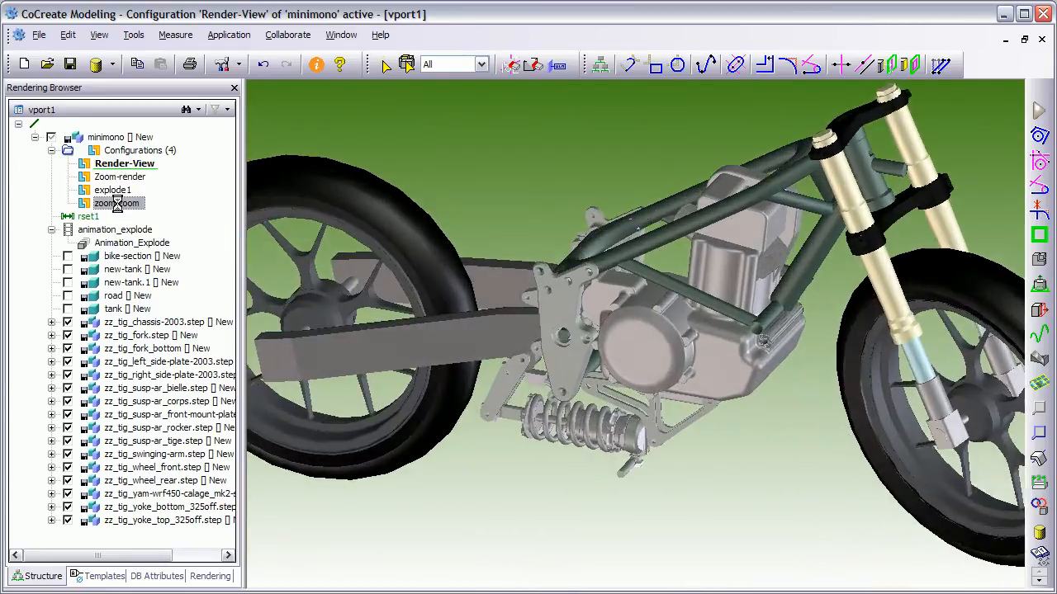
{"action": "double_click", "coordinate": [116, 203]}
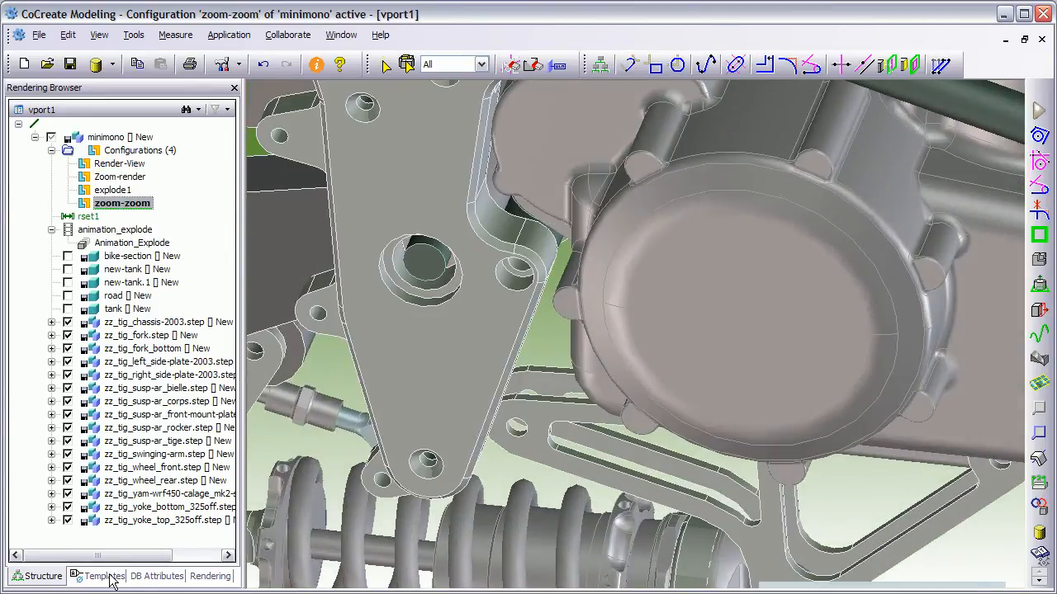
{"action": "left_click", "coordinate": [209, 575]}
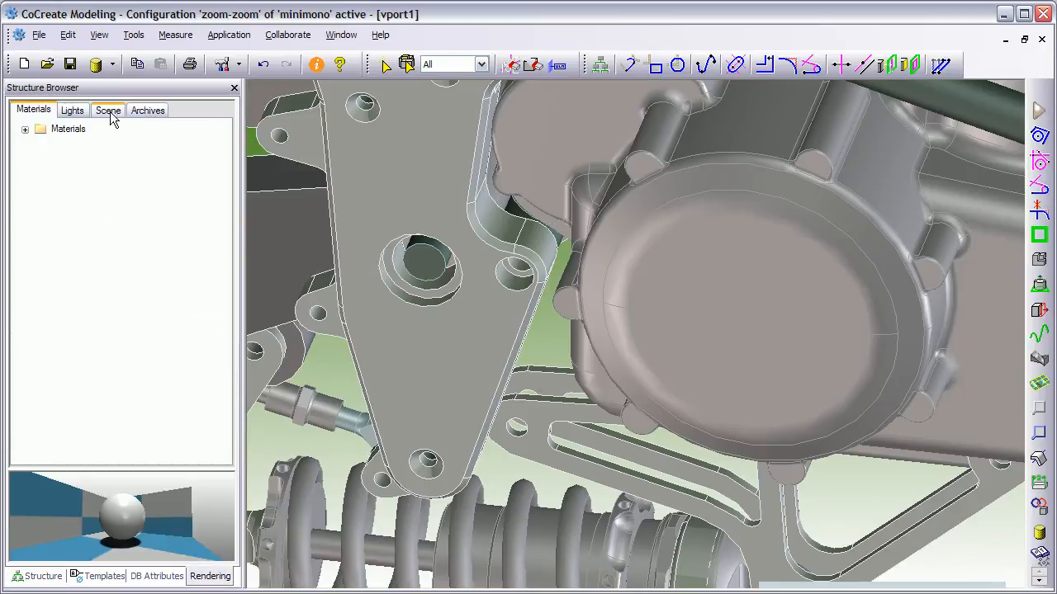
{"action": "left_click", "coordinate": [109, 109]}
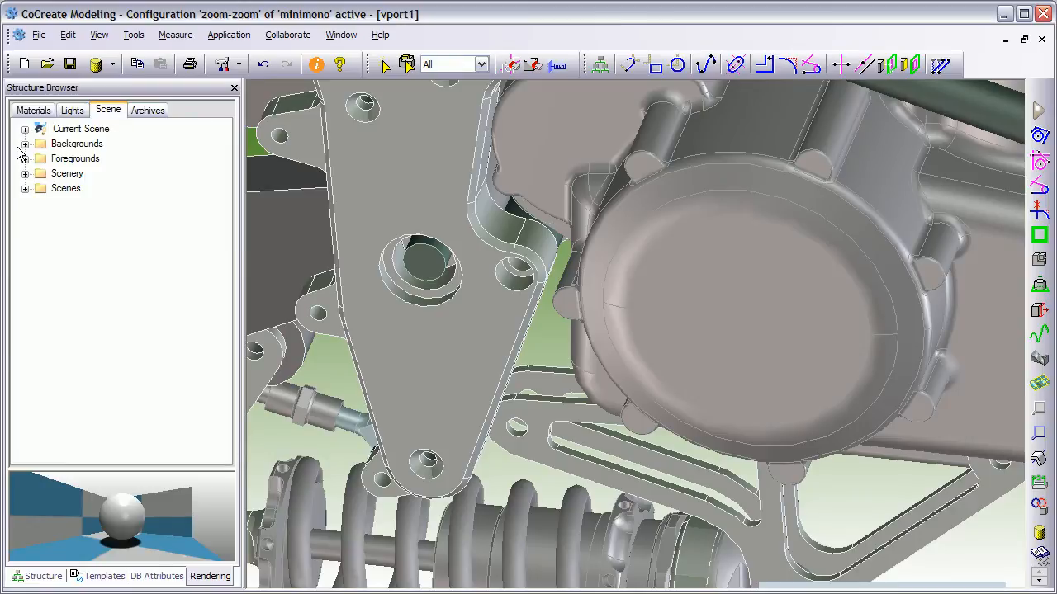
{"action": "mouse_move", "coordinate": [26, 195]}
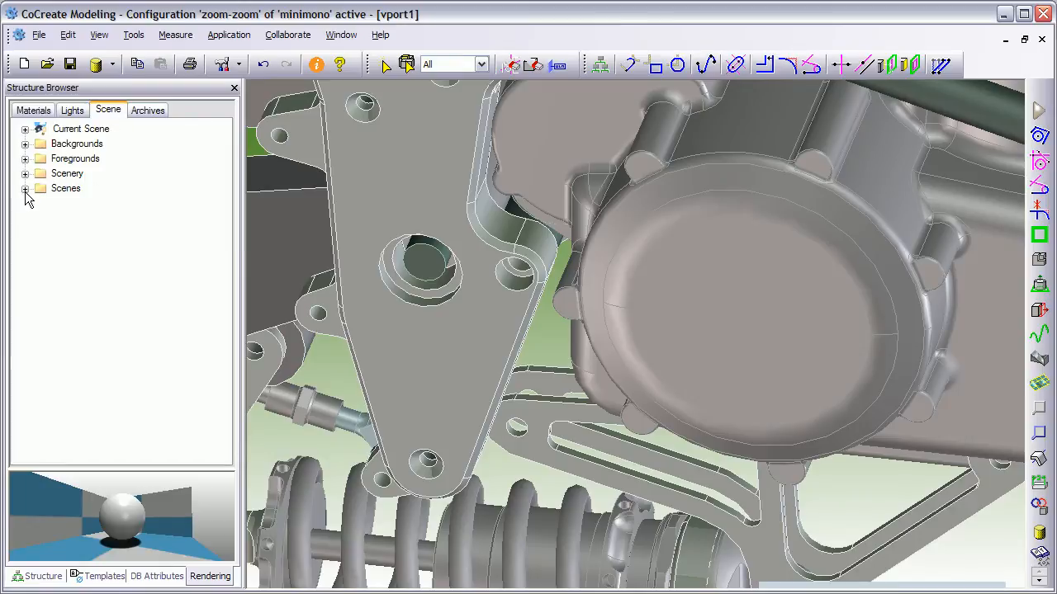
{"action": "left_click", "coordinate": [27, 188]}
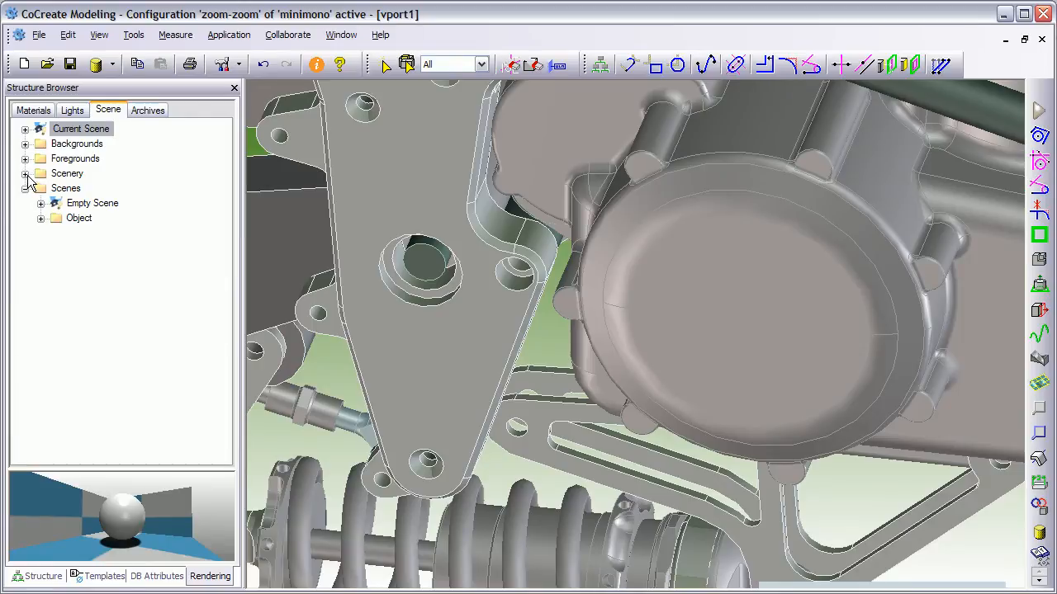
{"action": "left_click", "coordinate": [26, 173]}
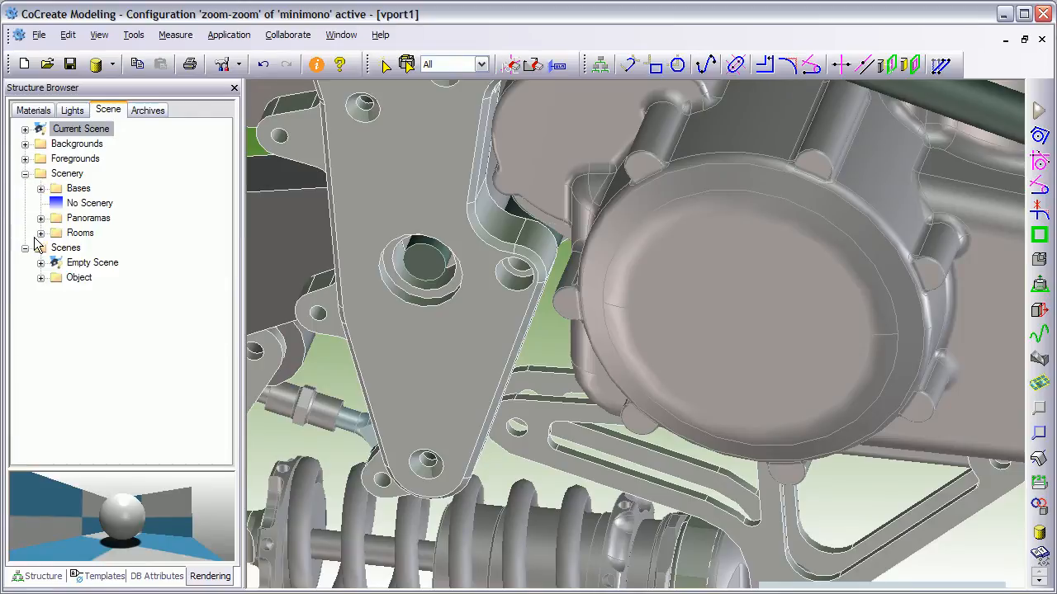
{"action": "left_click", "coordinate": [39, 231]}
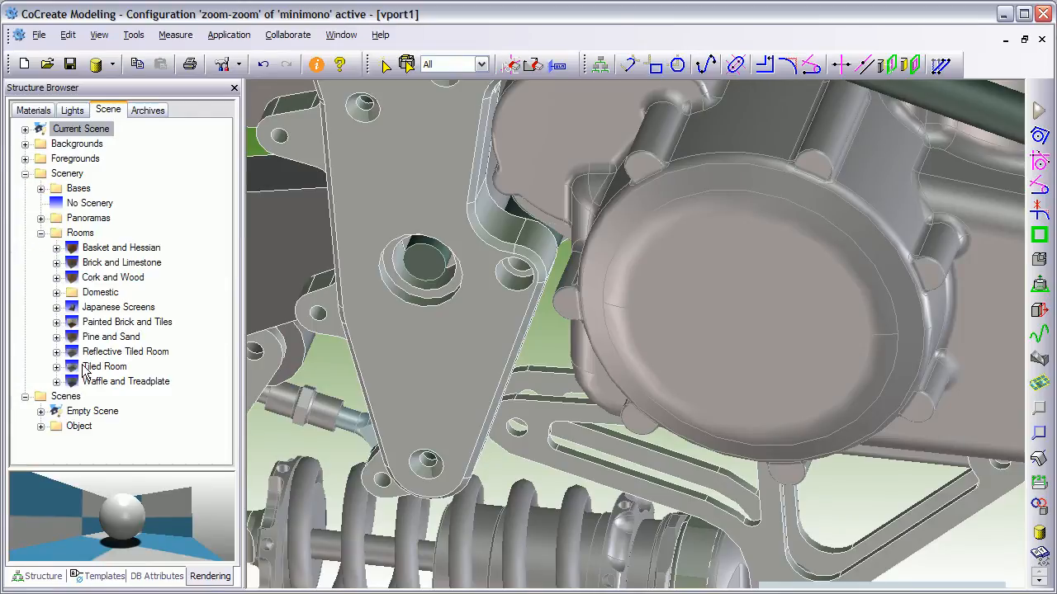
{"action": "left_click", "coordinate": [73, 109]}
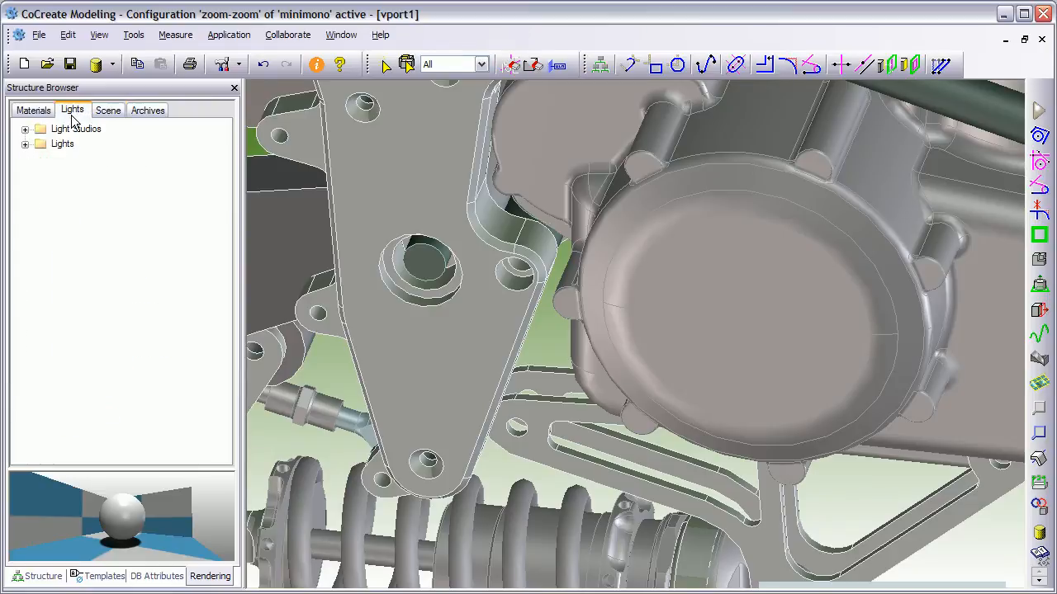
{"action": "left_click", "coordinate": [25, 143]}
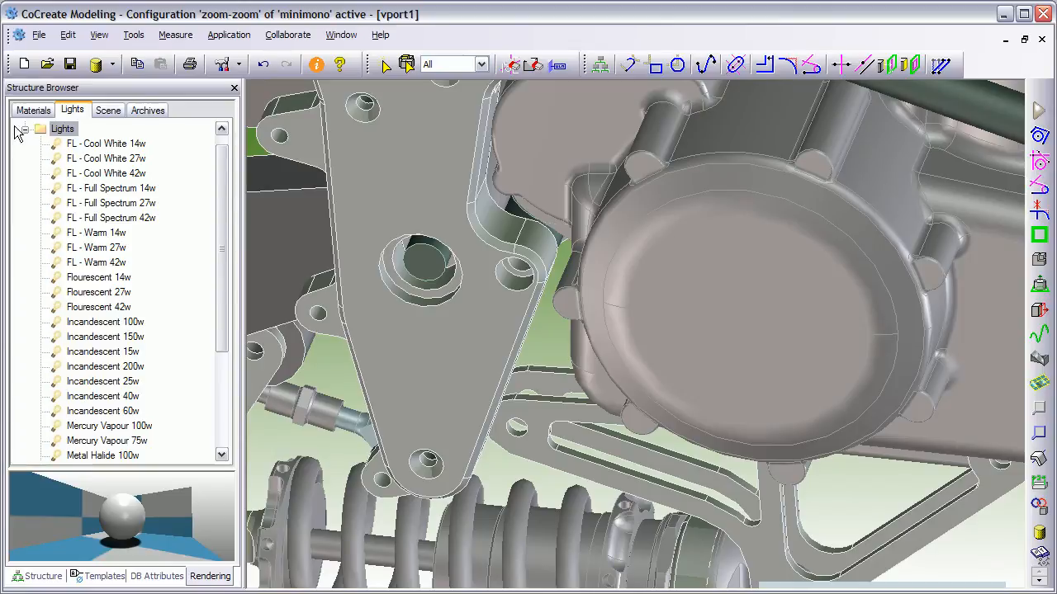
{"action": "left_click", "coordinate": [33, 109]}
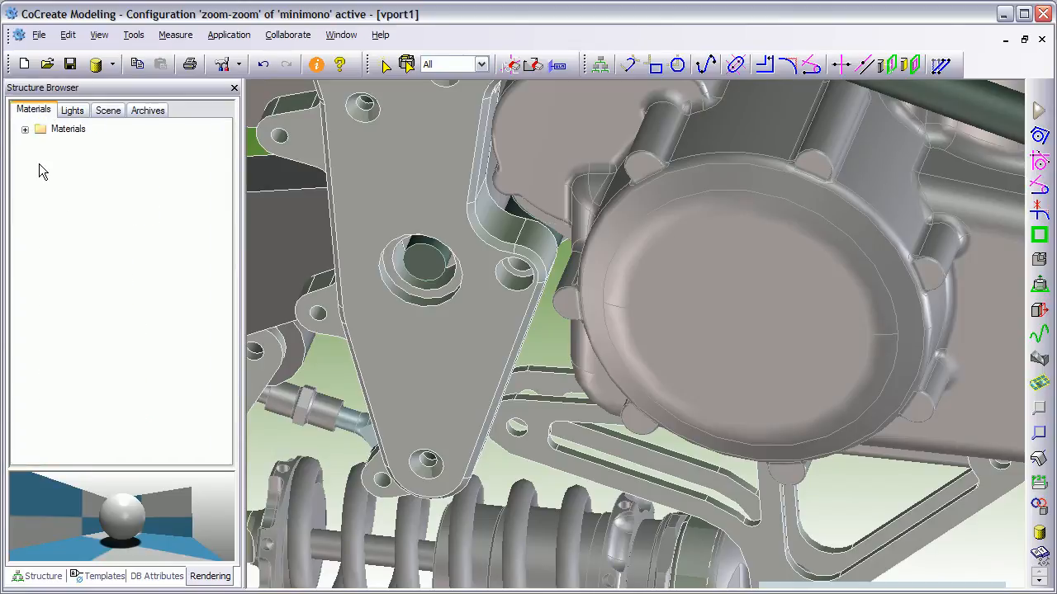
Step: Expand Materials > Metals > Aluminium and choose Cast aluminium for the engine cover
{"action": "left_click", "coordinate": [25, 129]}
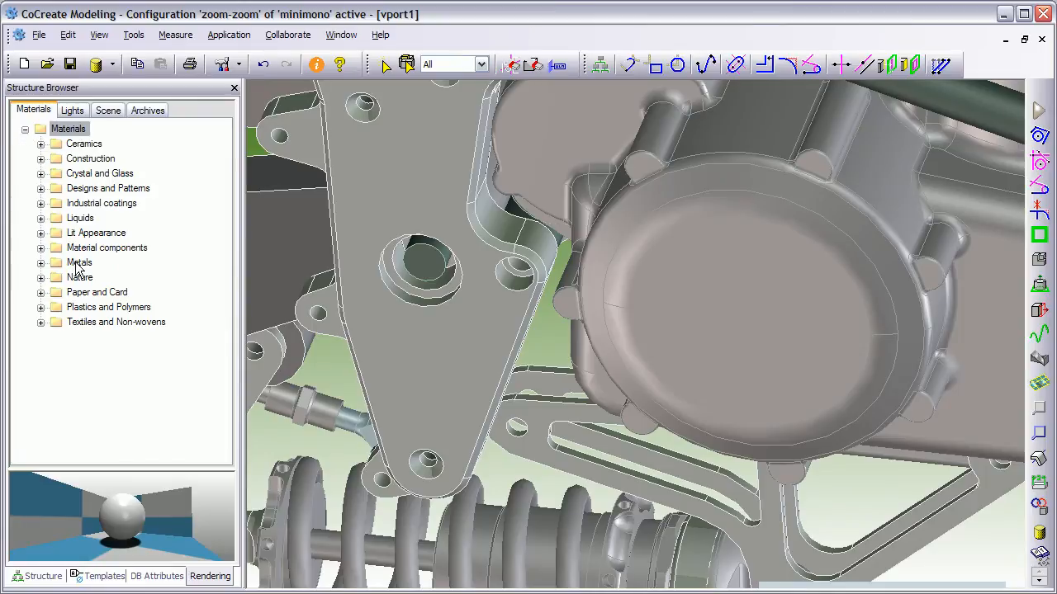
{"action": "mouse_move", "coordinate": [69, 307]}
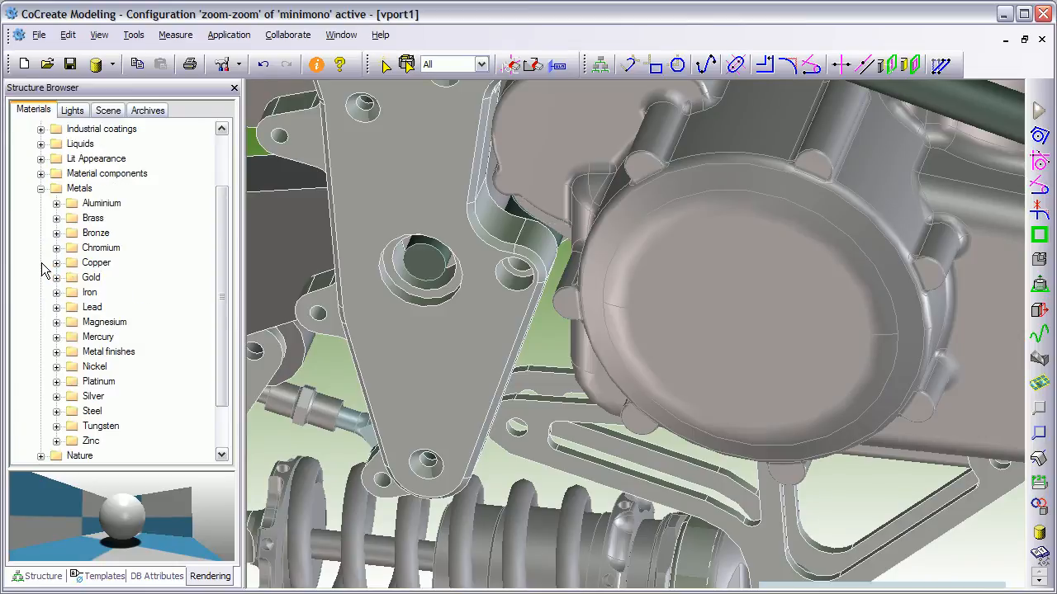
{"action": "left_click", "coordinate": [56, 203]}
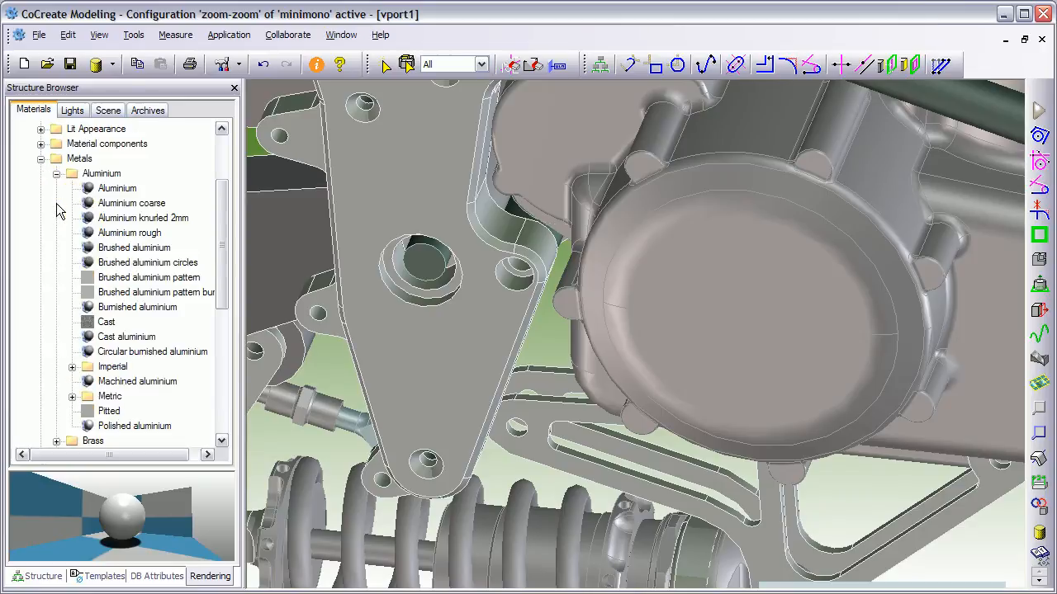
{"action": "mouse_move", "coordinate": [124, 374]}
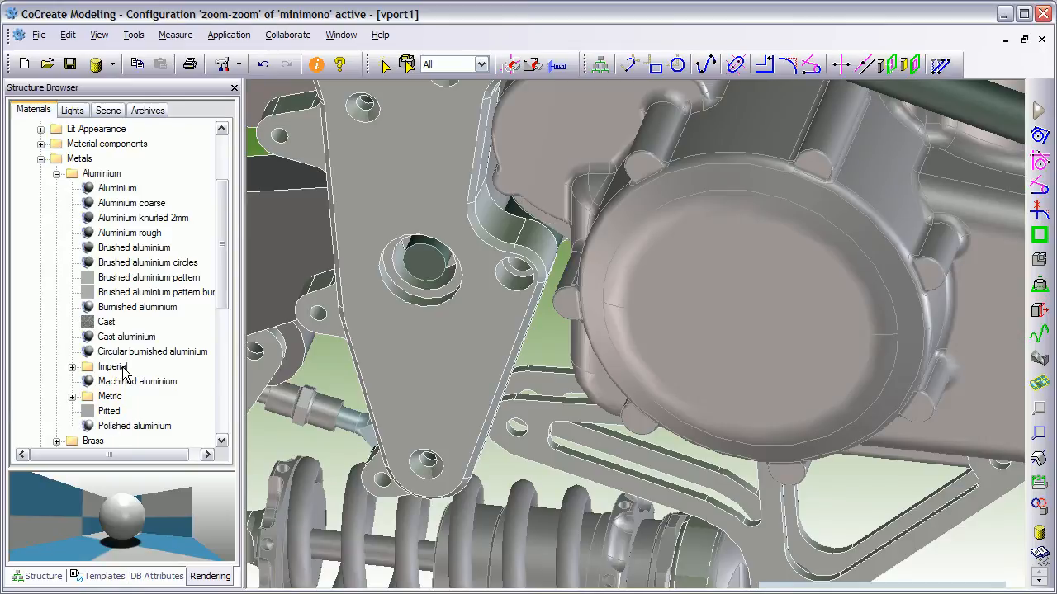
{"action": "left_click", "coordinate": [106, 321]}
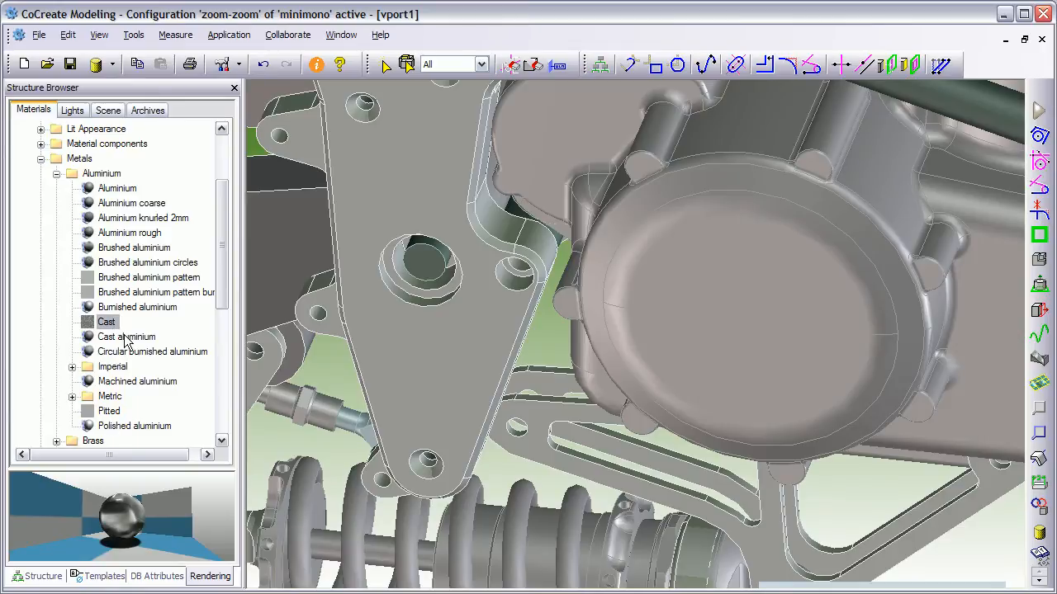
{"action": "left_click", "coordinate": [126, 336]}
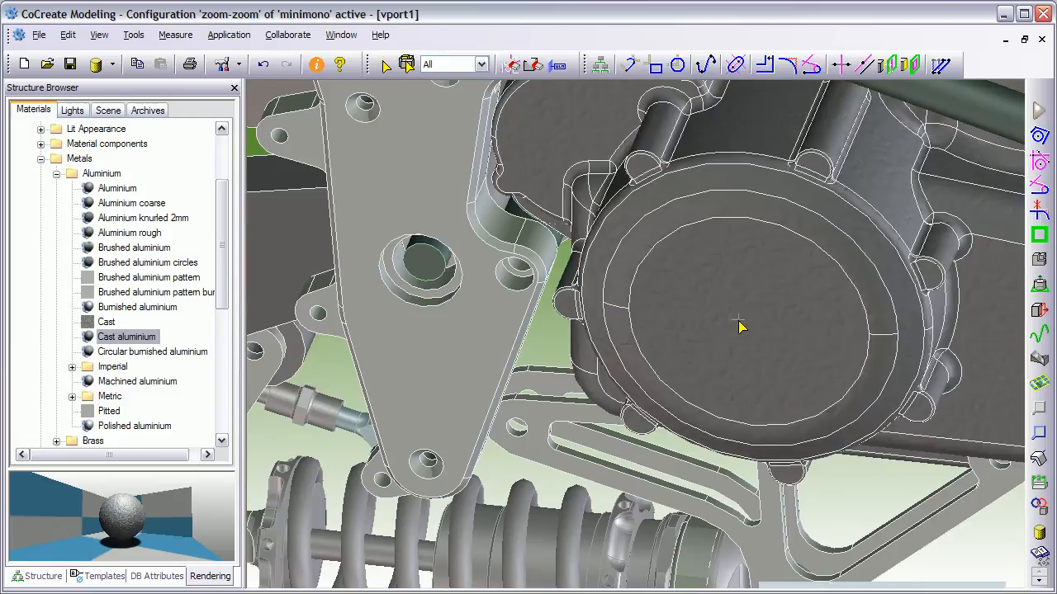
Step: Render the engine close-up from the viewport menu to show the cast aluminium cover
{"action": "right_click", "coordinate": [740, 327]}
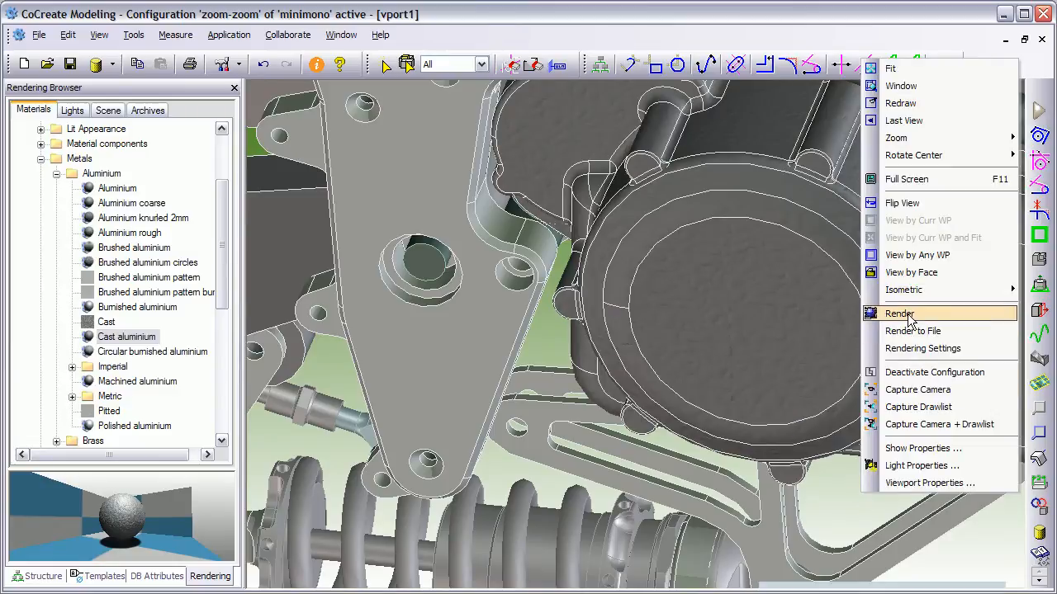
{"action": "left_click", "coordinate": [899, 314]}
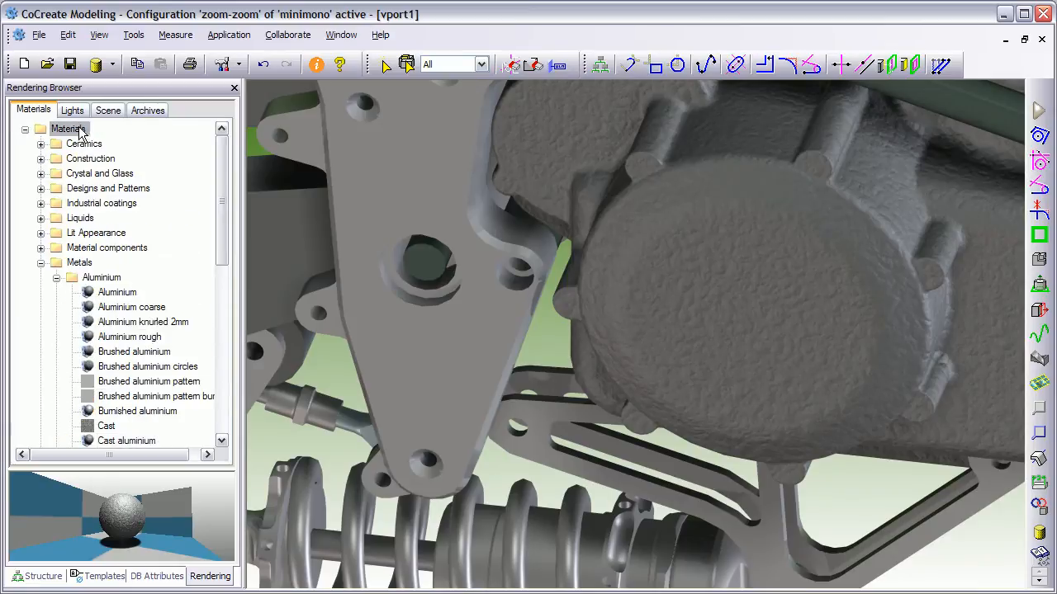
Step: Create a new material library folder and rename it '00-My Materials'
{"action": "right_click", "coordinate": [69, 129]}
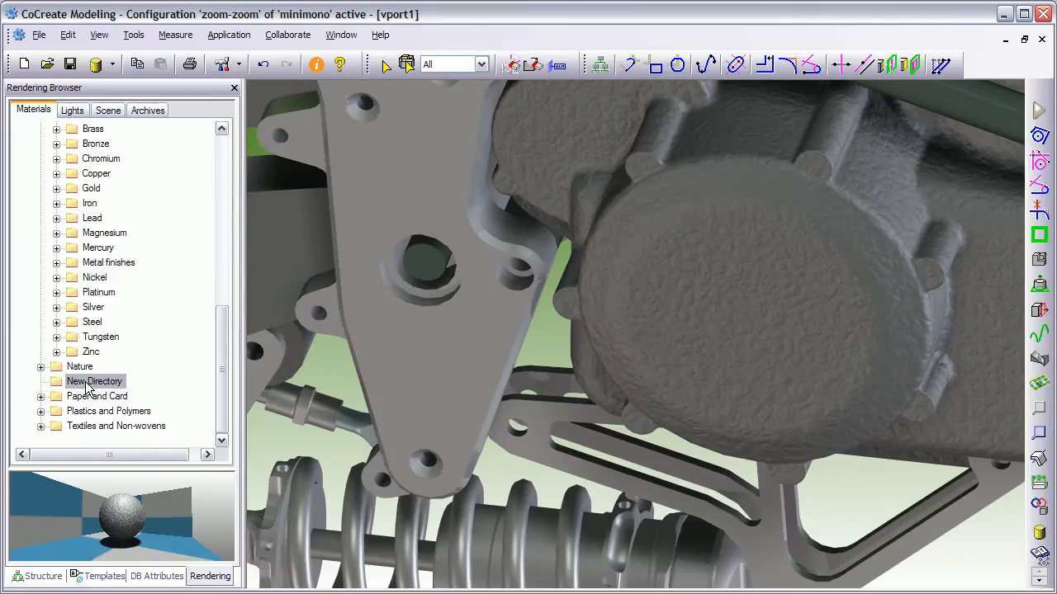
{"action": "right_click", "coordinate": [94, 380]}
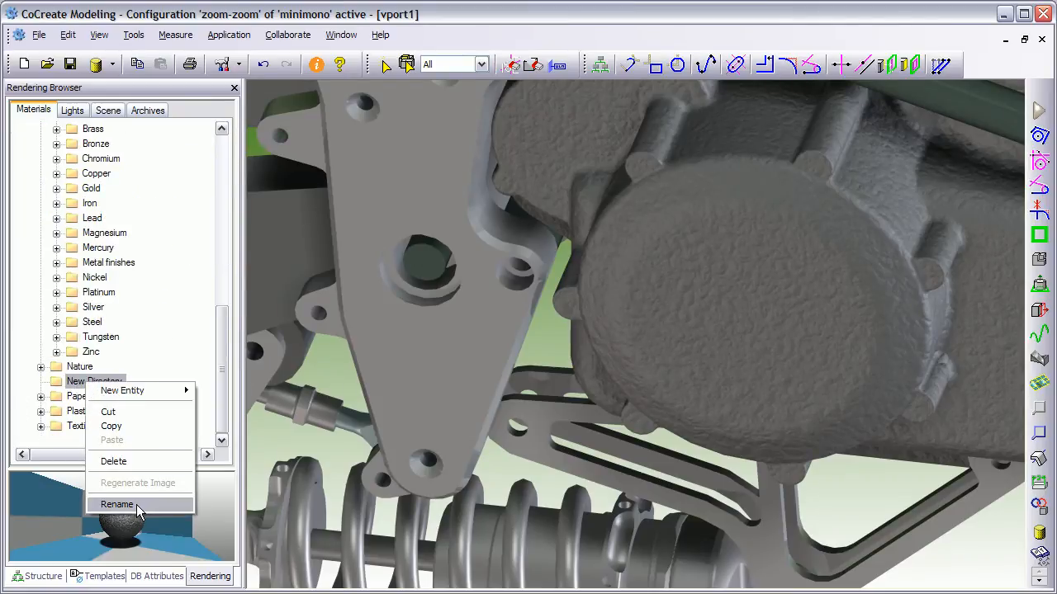
{"action": "left_click", "coordinate": [115, 505]}
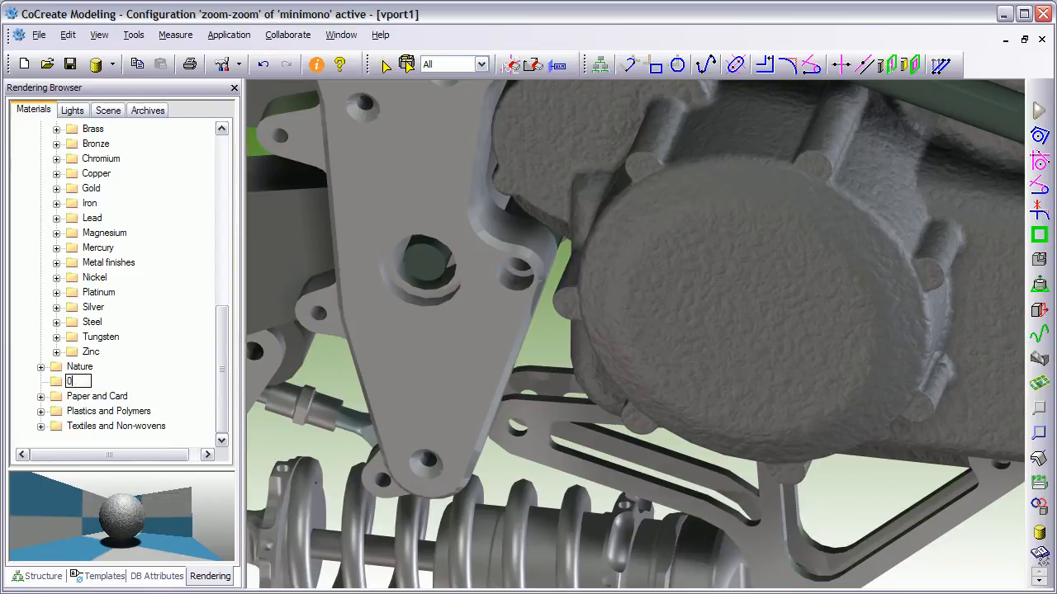
{"action": "type", "text": "00-M"}
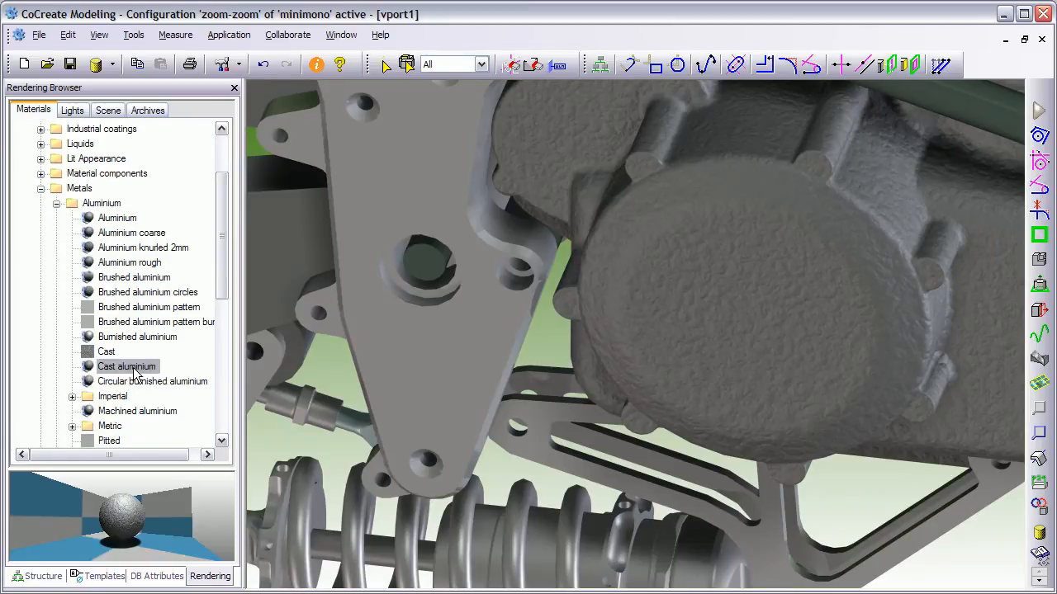
Step: Copy Cast aluminium into the 00-My Materials folder as a user-defined material
{"action": "right_click", "coordinate": [126, 366]}
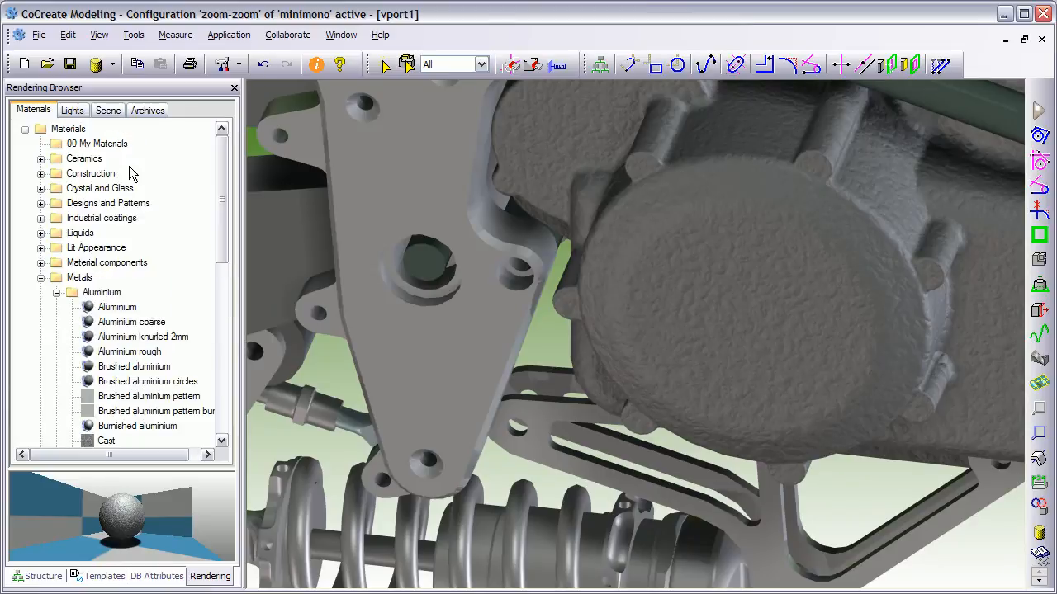
{"action": "right_click", "coordinate": [95, 142]}
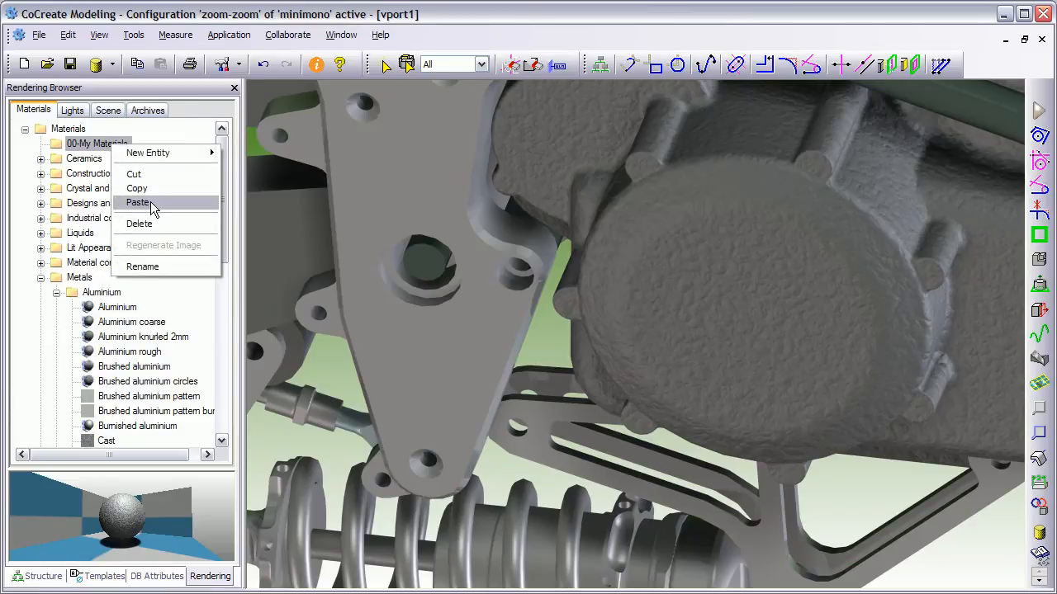
{"action": "left_click", "coordinate": [139, 201]}
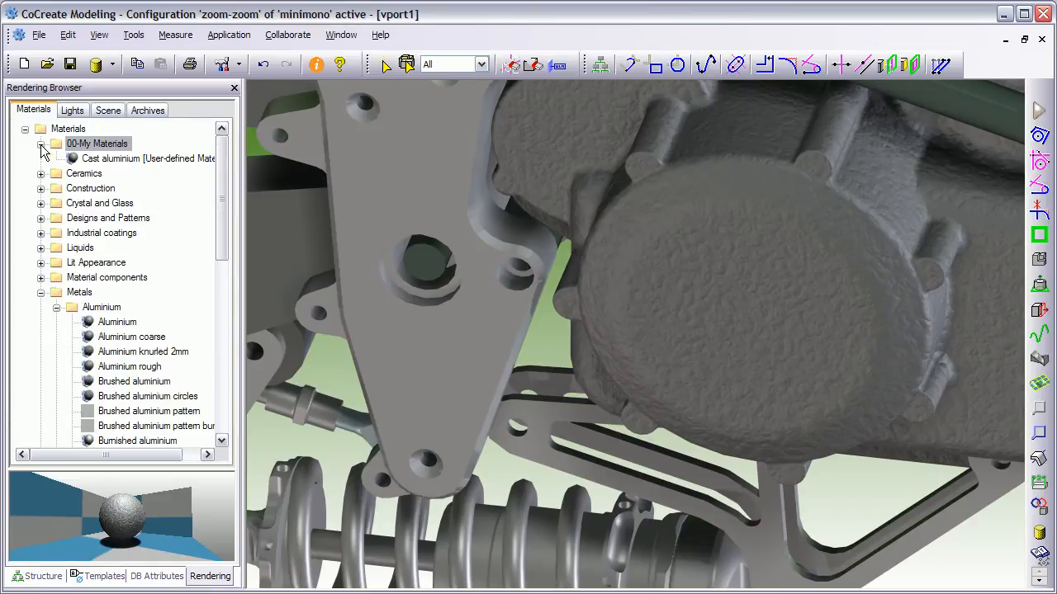
{"action": "left_click", "coordinate": [146, 158]}
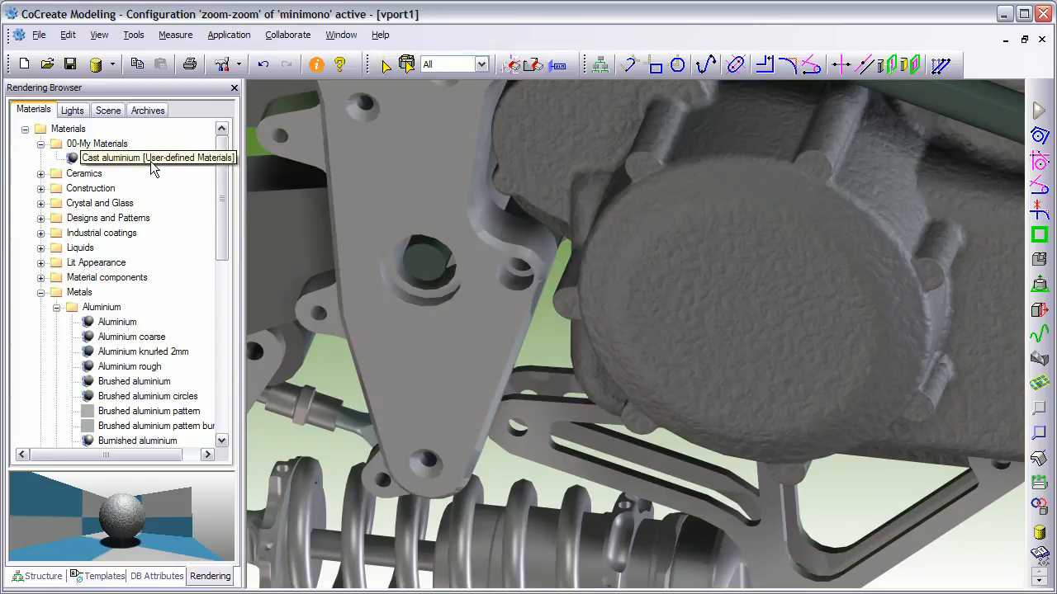
{"action": "right_click", "coordinate": [157, 158]}
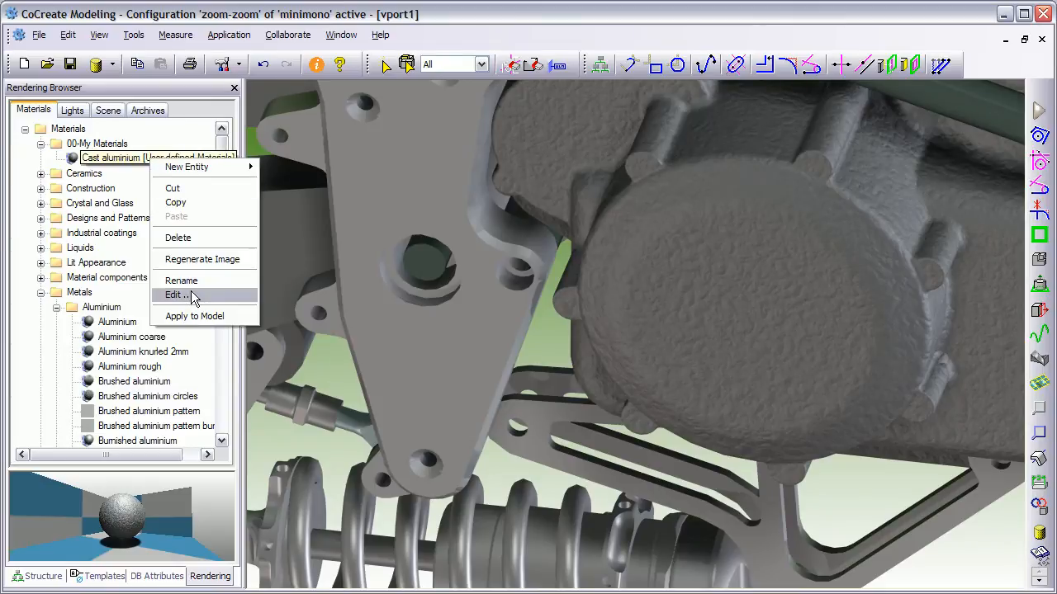
Step: Edit the copied Cast aluminium and lower its Material Scale from 1 to 0.25
{"action": "left_click", "coordinate": [175, 293]}
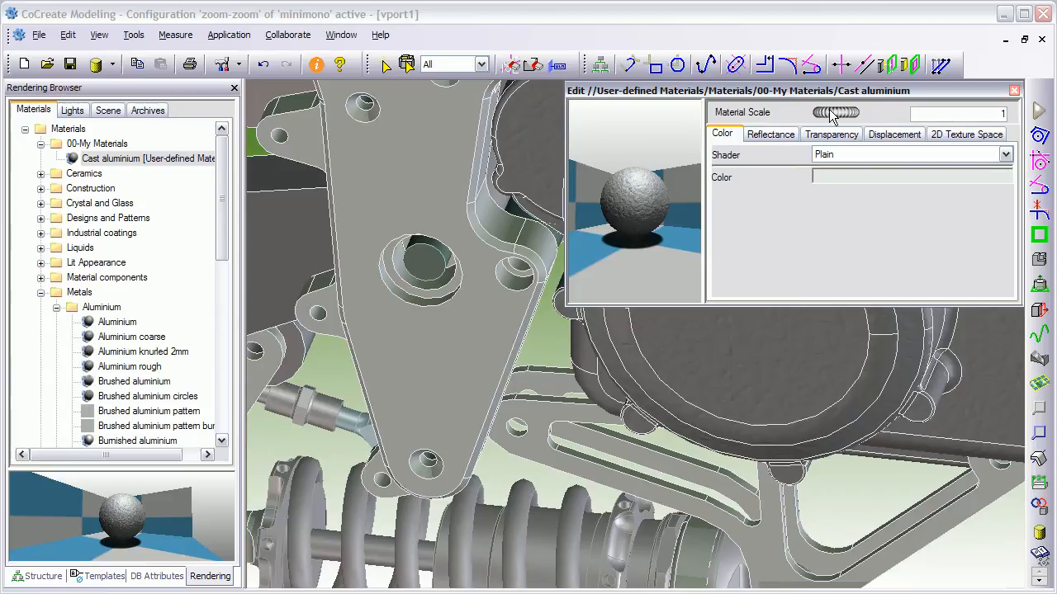
{"action": "left_click_drag", "start_coordinate": [839, 112], "coordinate": [825, 112]}
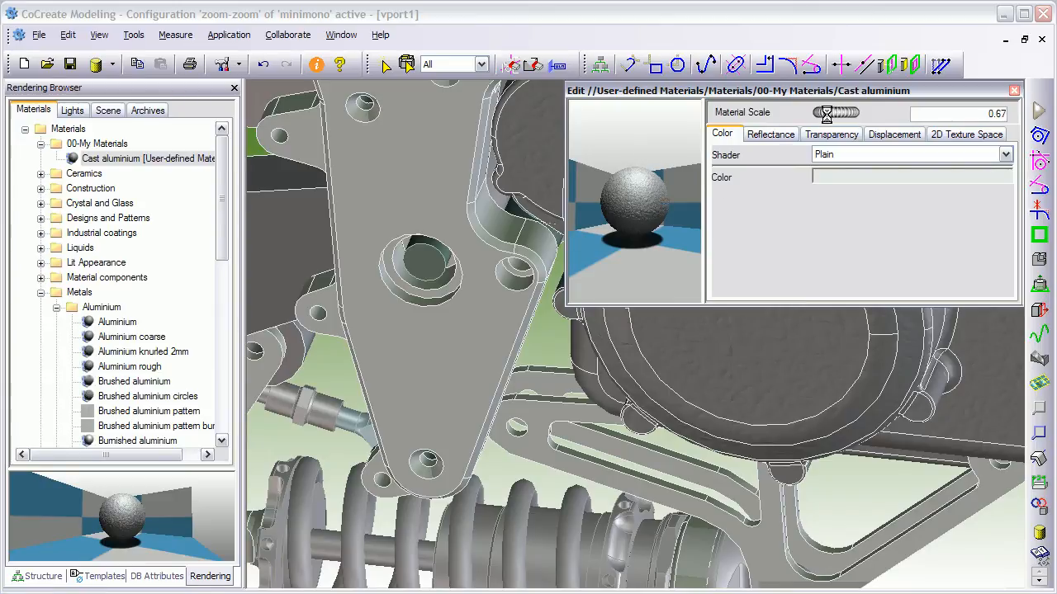
{"action": "left_click_drag", "start_coordinate": [834, 112], "coordinate": [850, 113]}
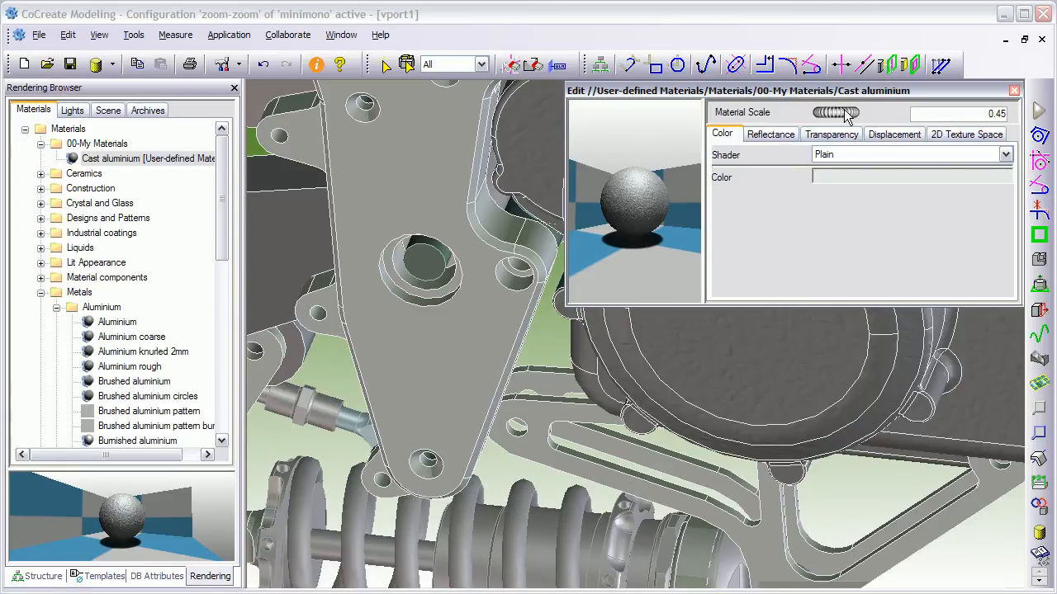
{"action": "left_click_drag", "start_coordinate": [850, 113], "coordinate": [829, 113]}
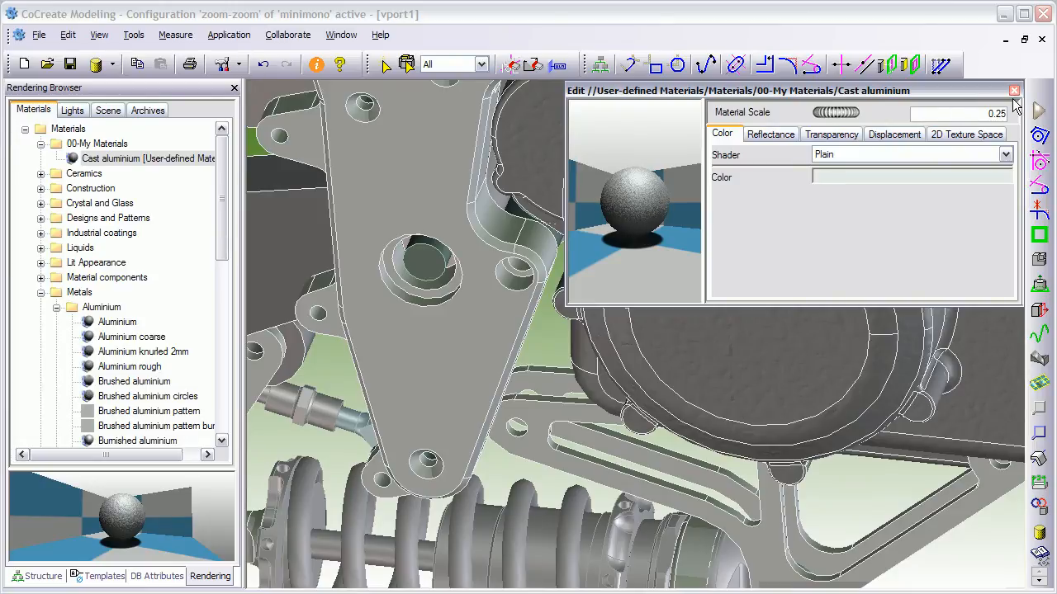
{"action": "left_click", "coordinate": [1014, 89]}
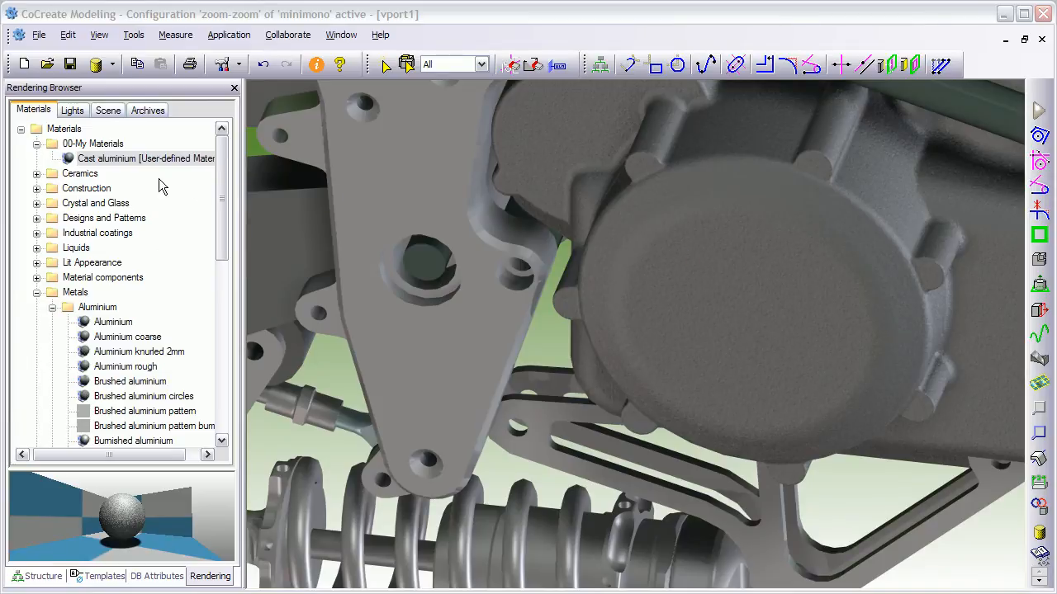
Step: Select the Machined aluminium material and bring up its options
{"action": "scroll", "scroll_direction": "down", "scroll_amount": 3}
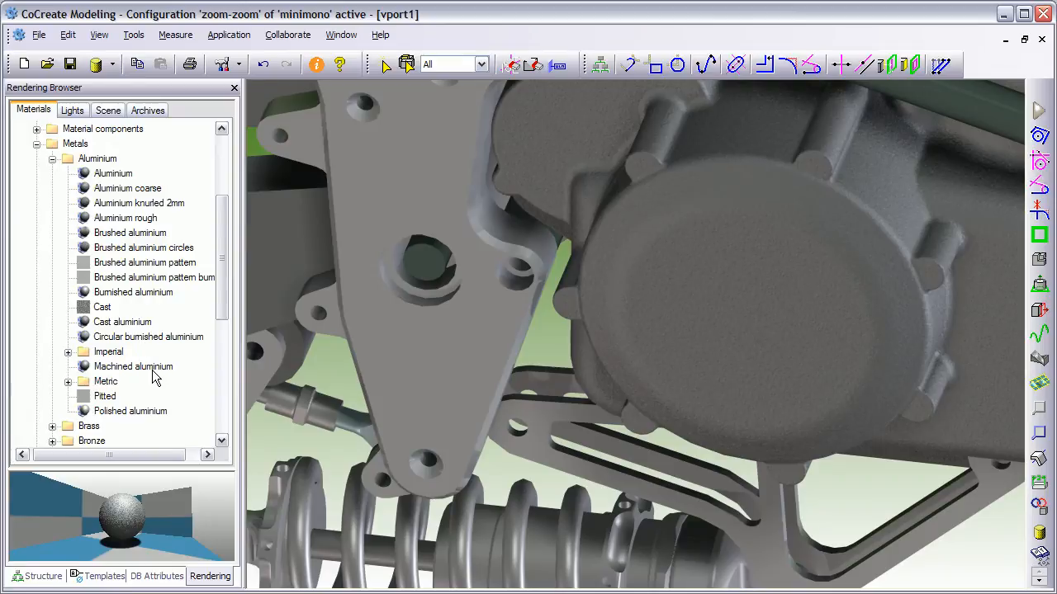
{"action": "left_click", "coordinate": [132, 366]}
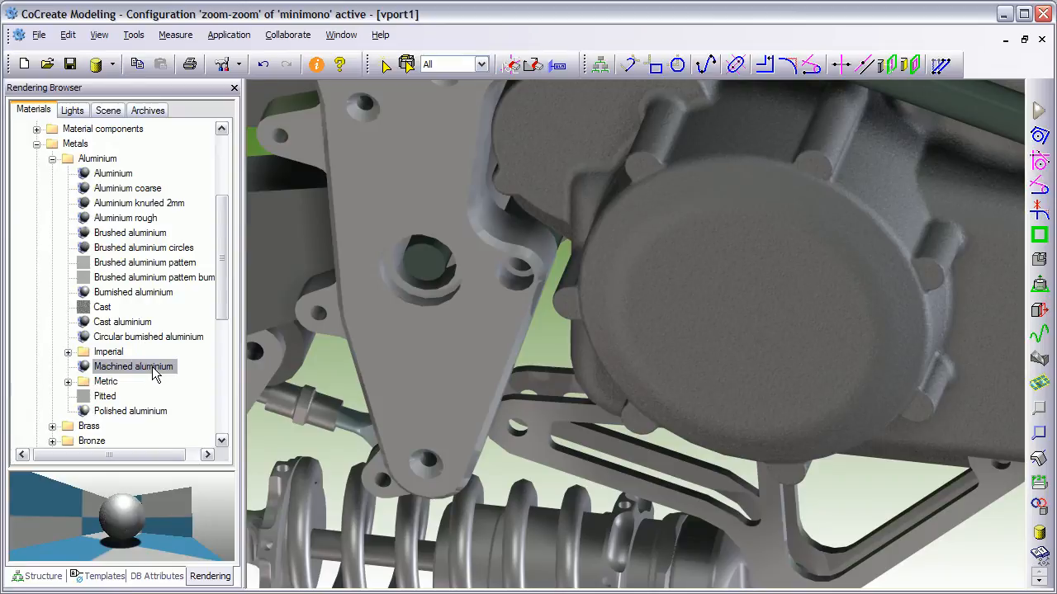
{"action": "right_click", "coordinate": [134, 367]}
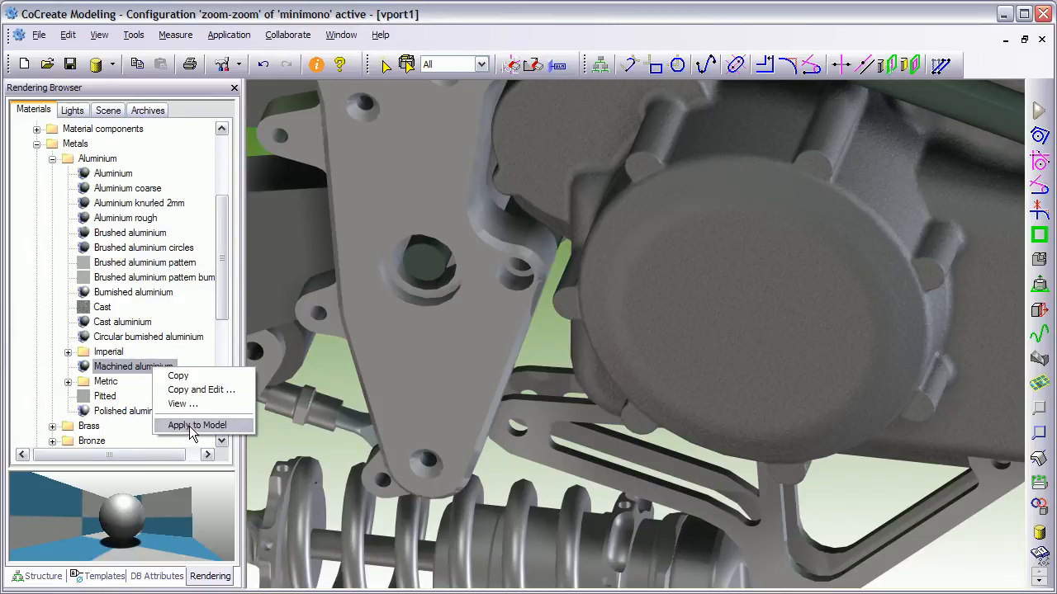
Step: Apply Machined aluminium to the round engine cover face using Faces selection and confirm
{"action": "left_click", "coordinate": [196, 426]}
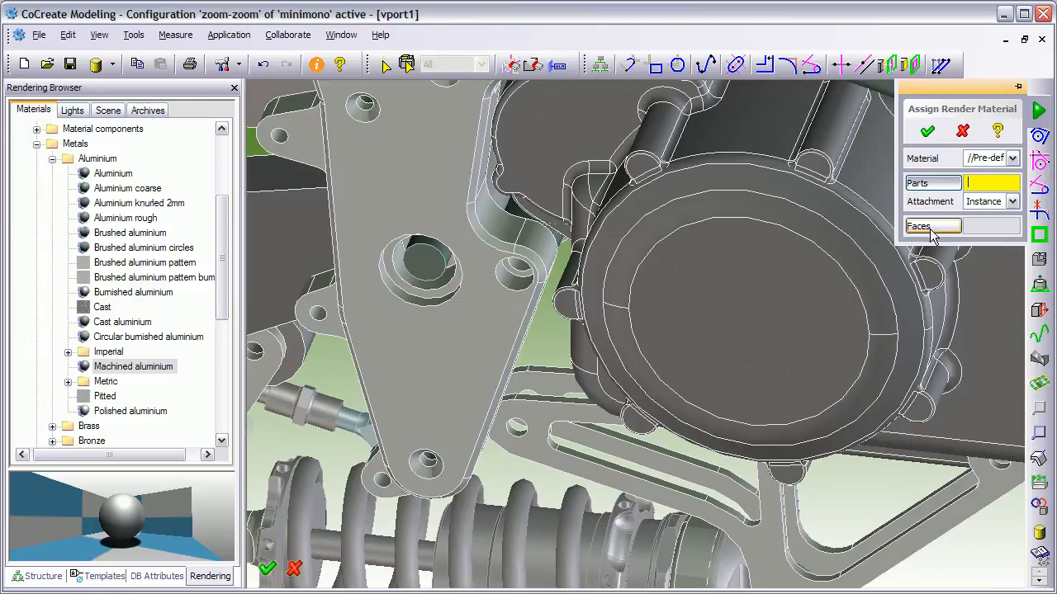
{"action": "mouse_move", "coordinate": [948, 232]}
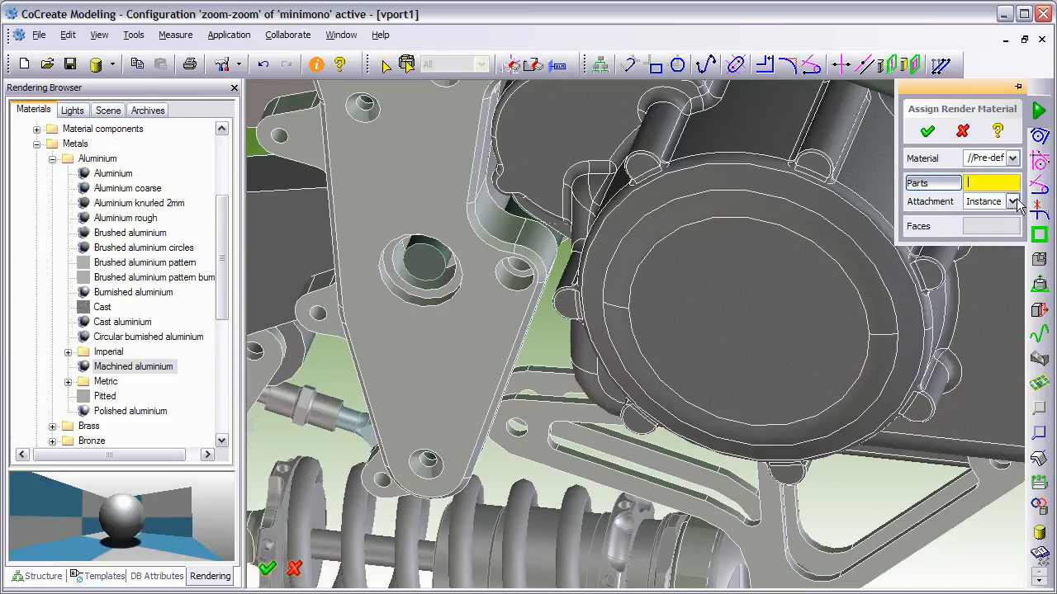
{"action": "left_click", "coordinate": [1014, 202]}
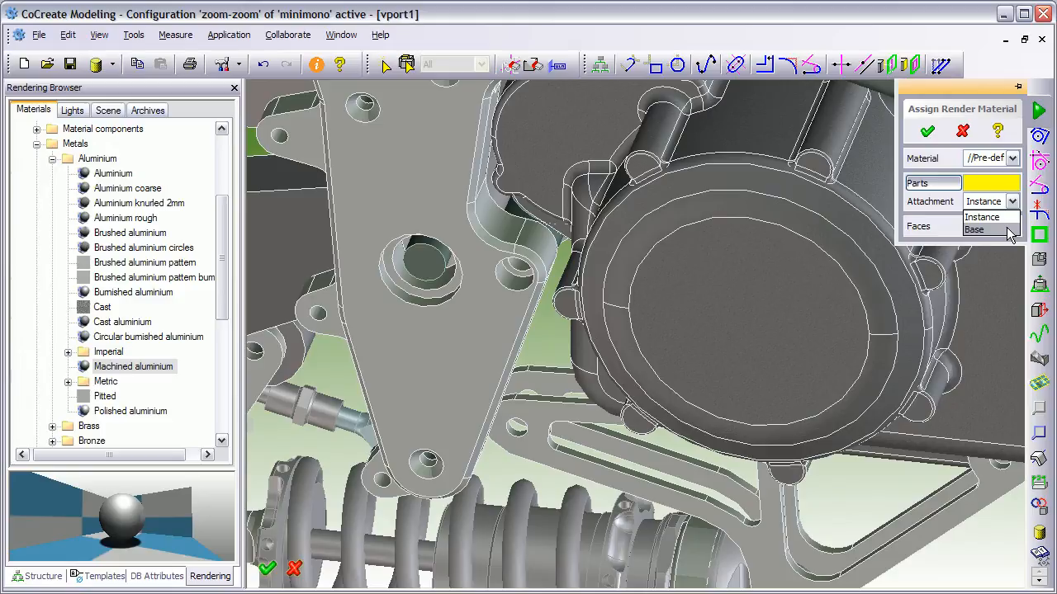
{"action": "mouse_move", "coordinate": [1005, 234]}
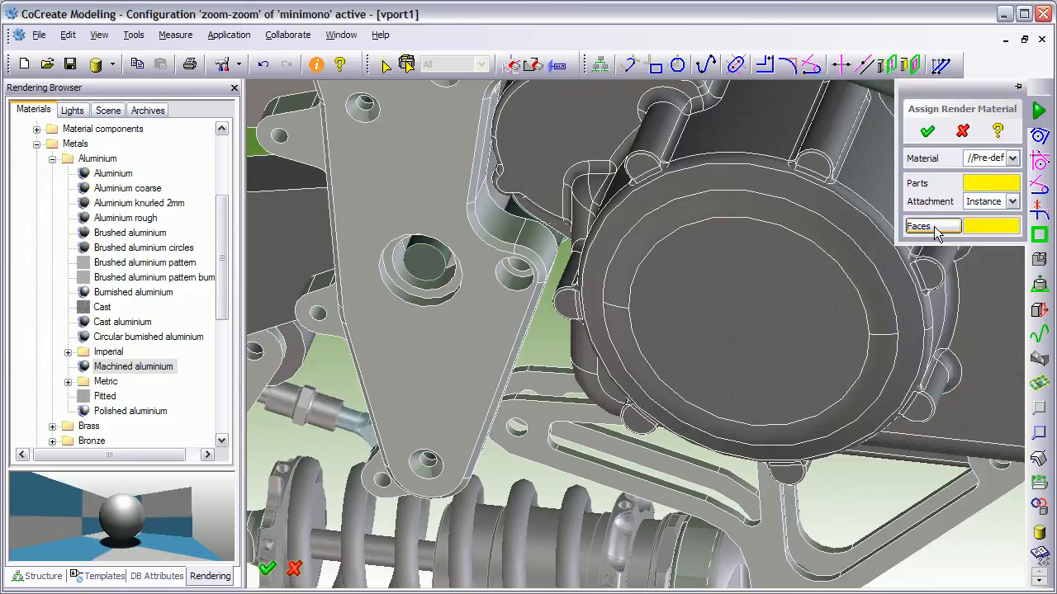
{"action": "left_click", "coordinate": [817, 162]}
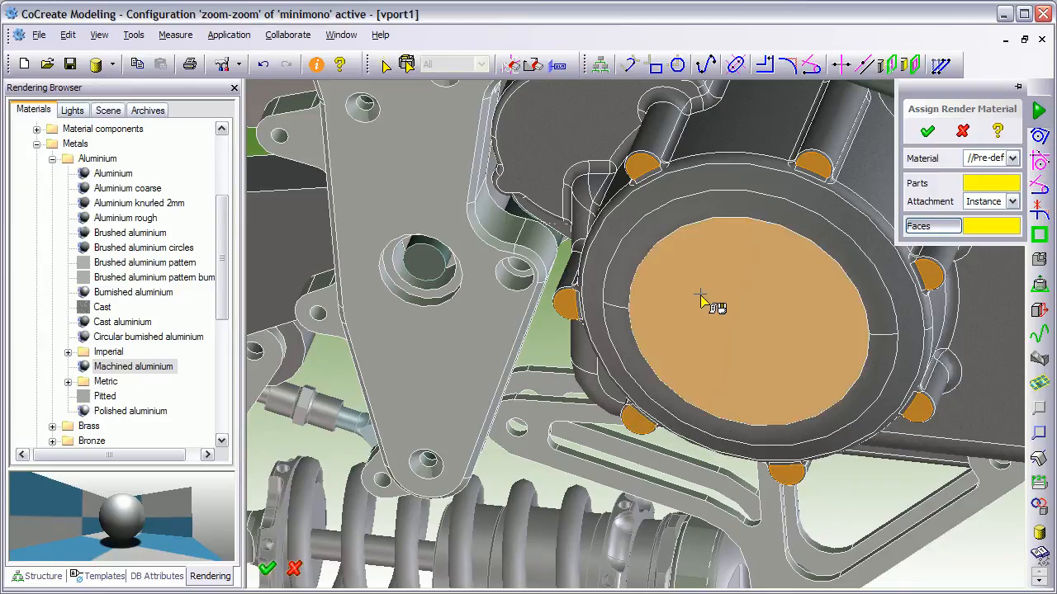
{"action": "left_click", "coordinate": [718, 310]}
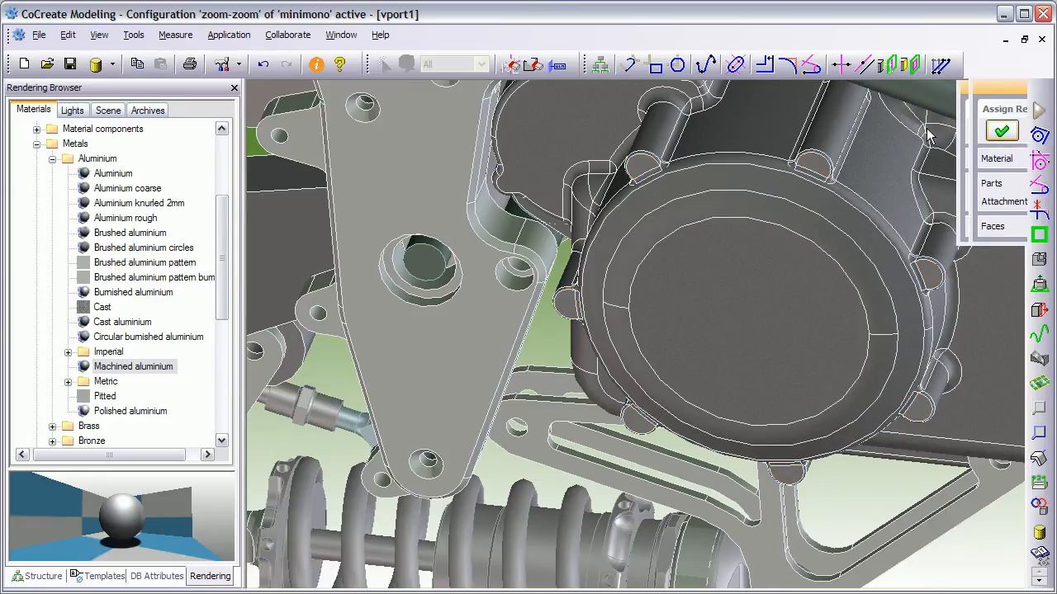
{"action": "left_click", "coordinate": [740, 317]}
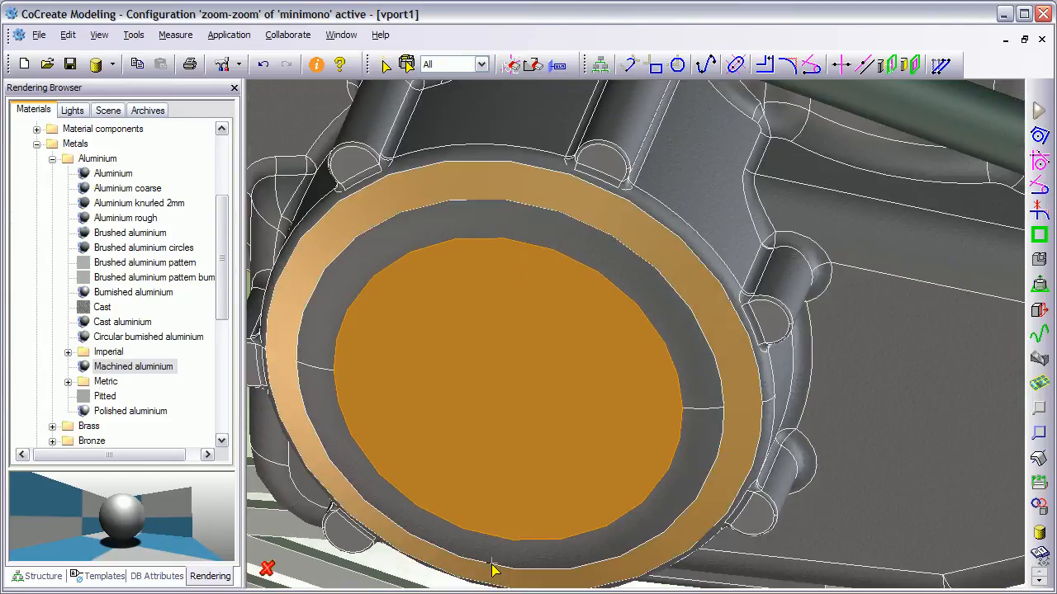
Step: Render the engine close-up to show the machined aluminium cover
{"action": "right_click", "coordinate": [495, 570]}
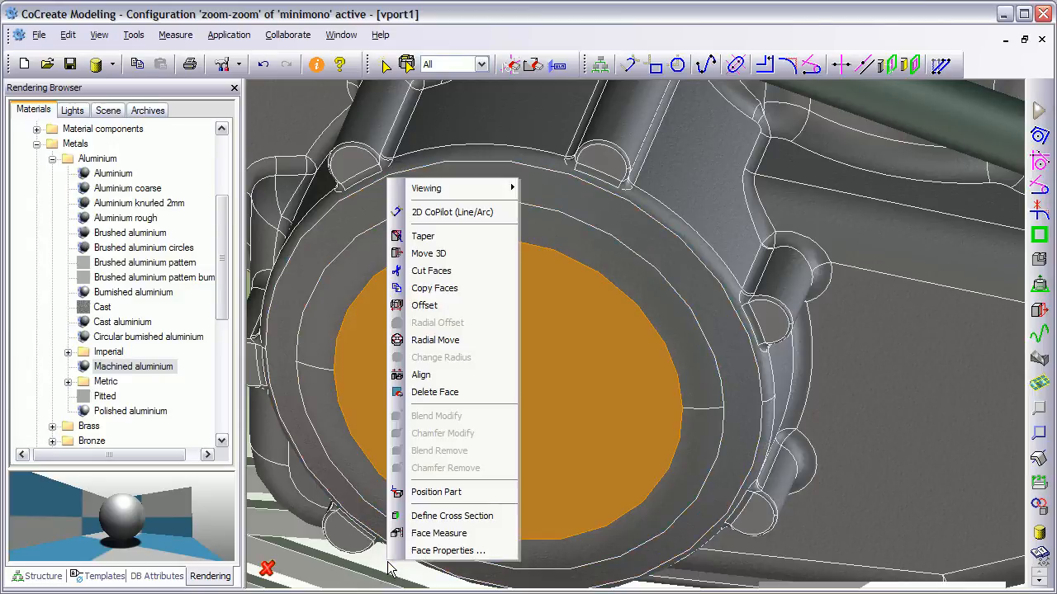
{"action": "mouse_move", "coordinate": [381, 568]}
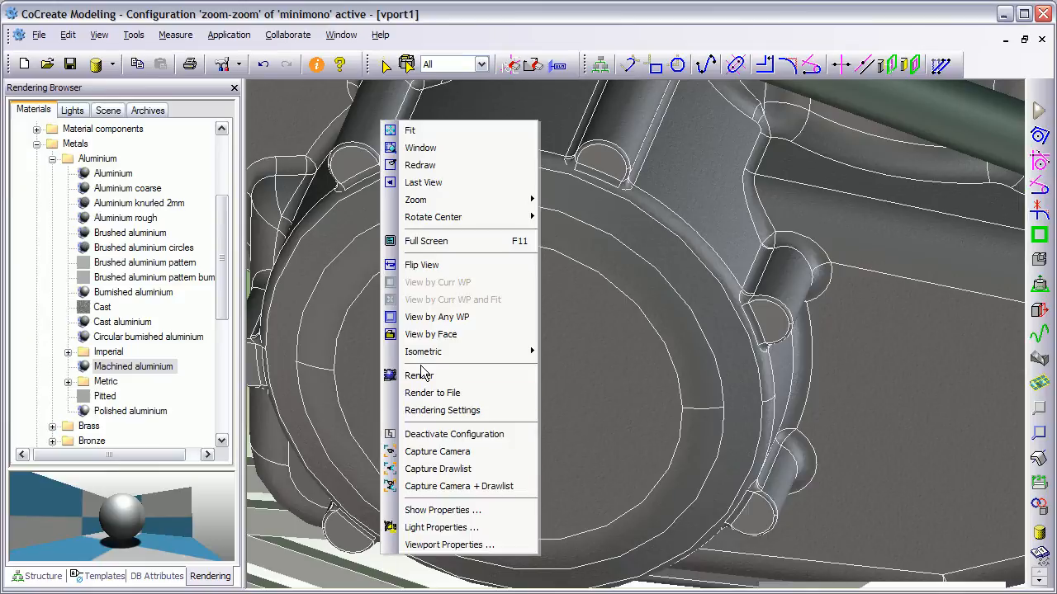
{"action": "left_click", "coordinate": [419, 375]}
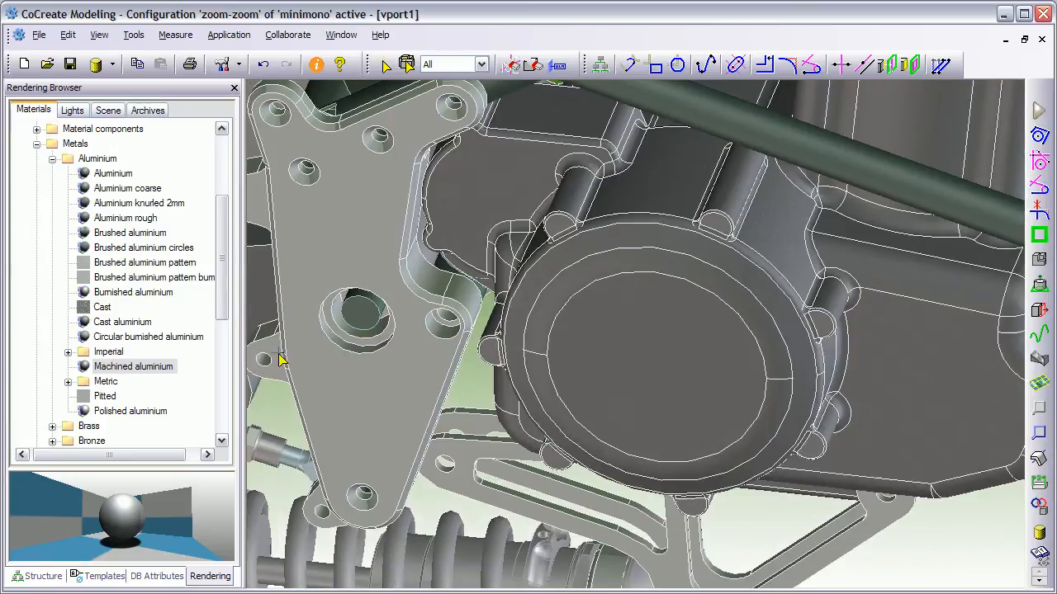
{"action": "mouse_move", "coordinate": [152, 373]}
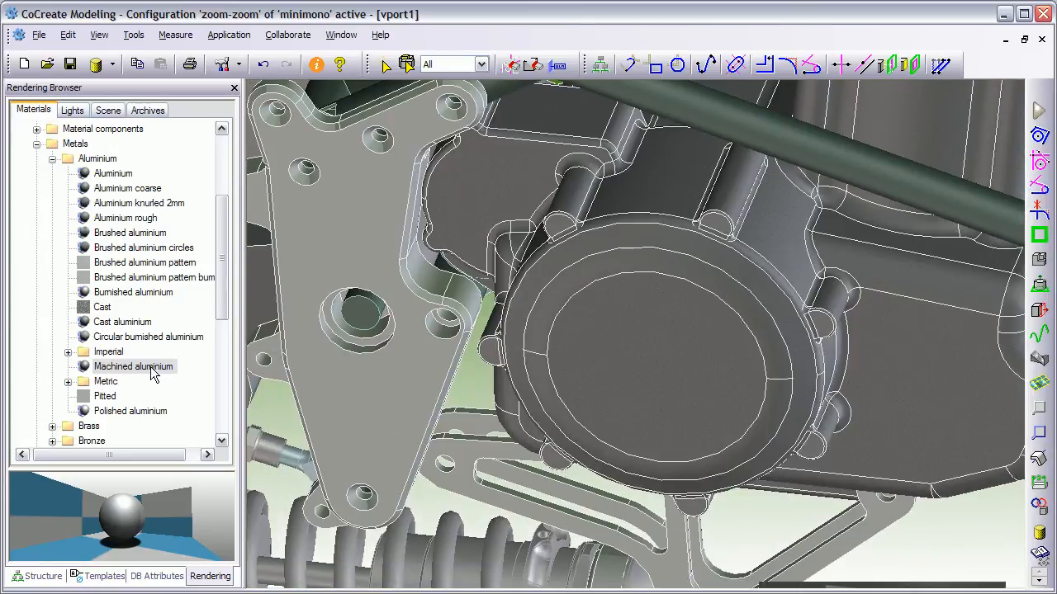
Step: Re-activate the zoom-zoom configuration and return to the materials library
{"action": "left_click", "coordinate": [43, 576]}
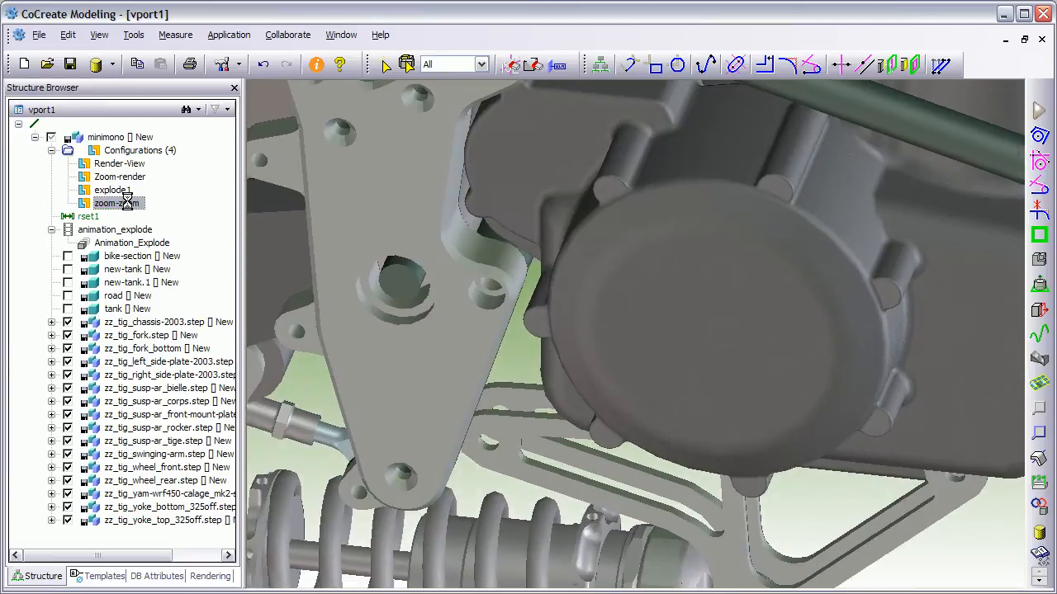
{"action": "double_click", "coordinate": [119, 203]}
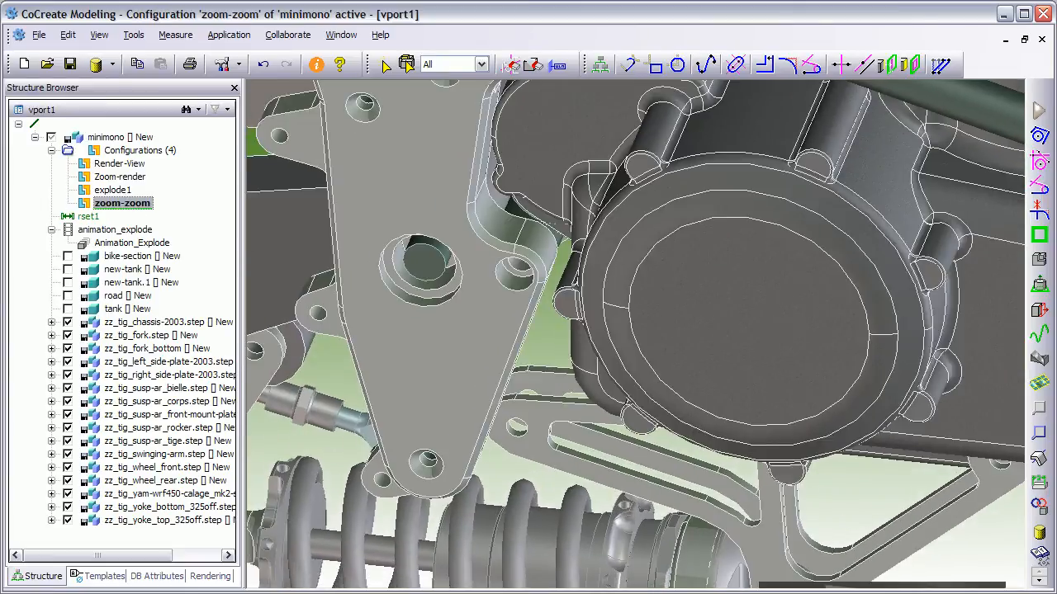
{"action": "left_click", "coordinate": [210, 575]}
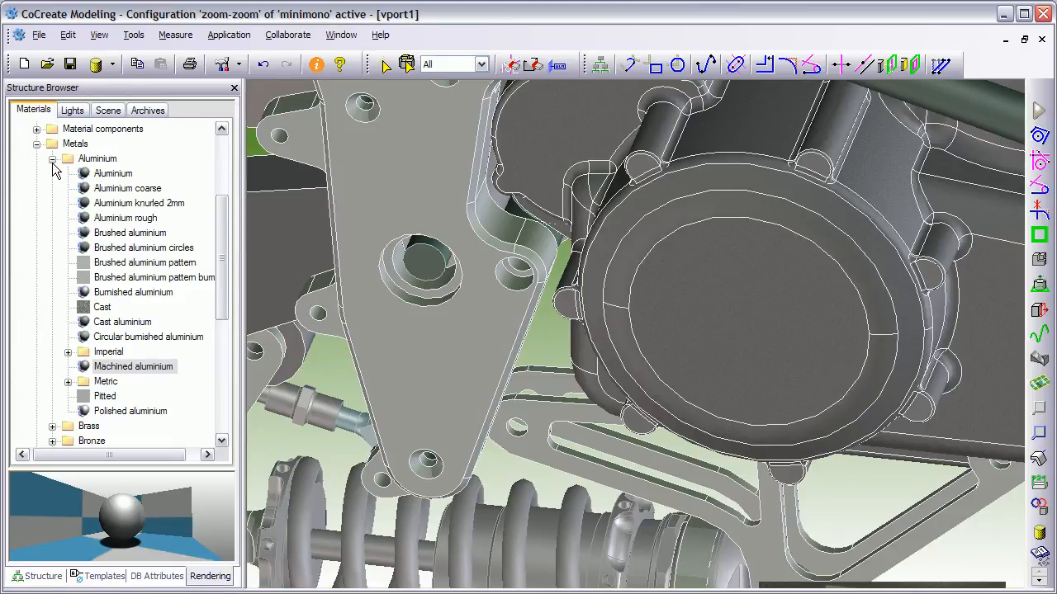
Step: Browse the Gold, Silver and Nickel catalogues and make the rear shock spring ends polished gold
{"action": "left_click", "coordinate": [53, 158]}
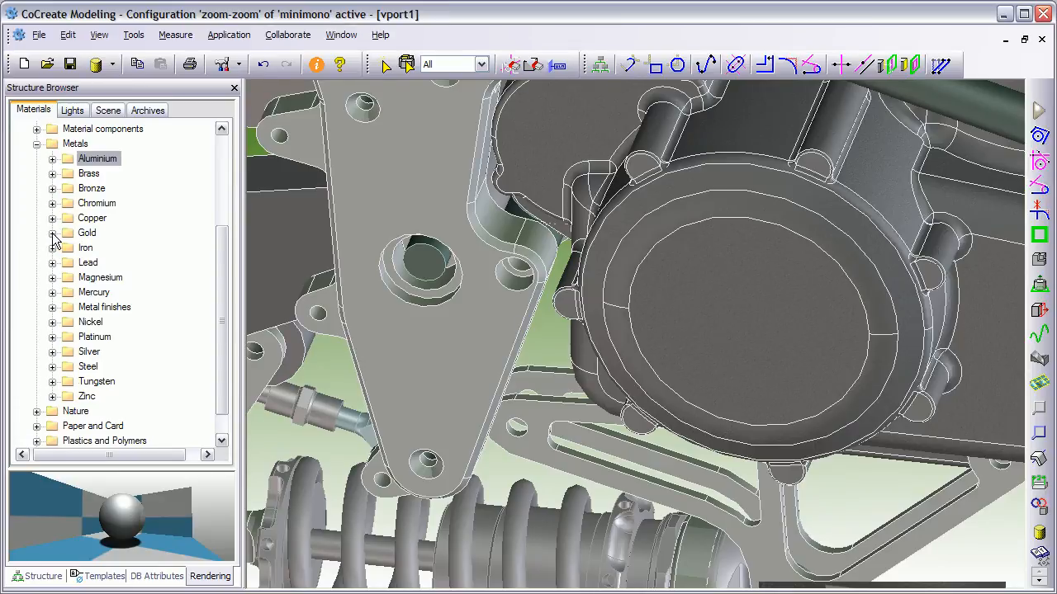
{"action": "left_click", "coordinate": [52, 231]}
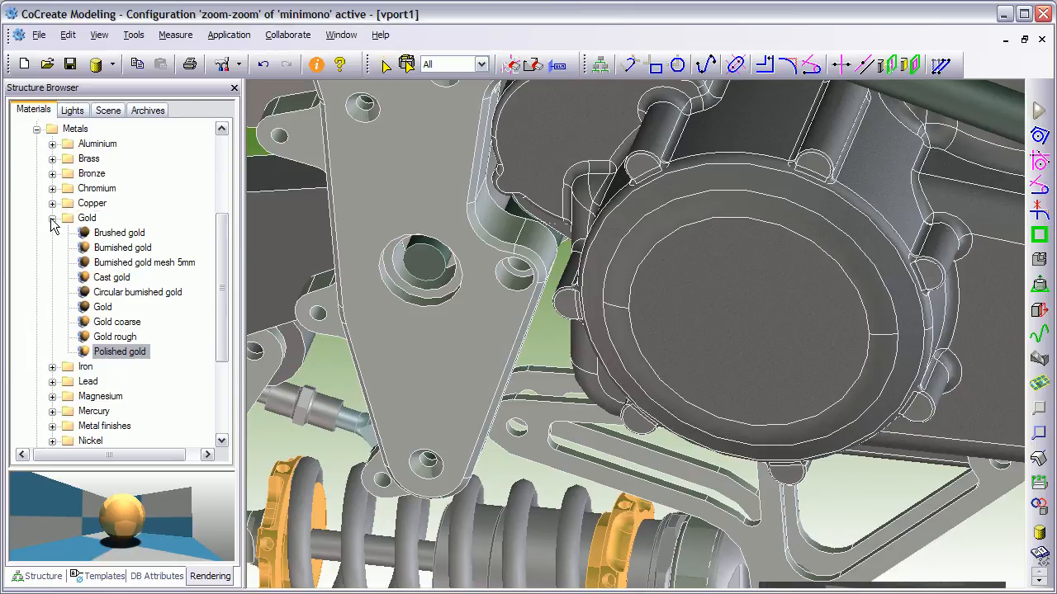
{"action": "left_click", "coordinate": [51, 218]}
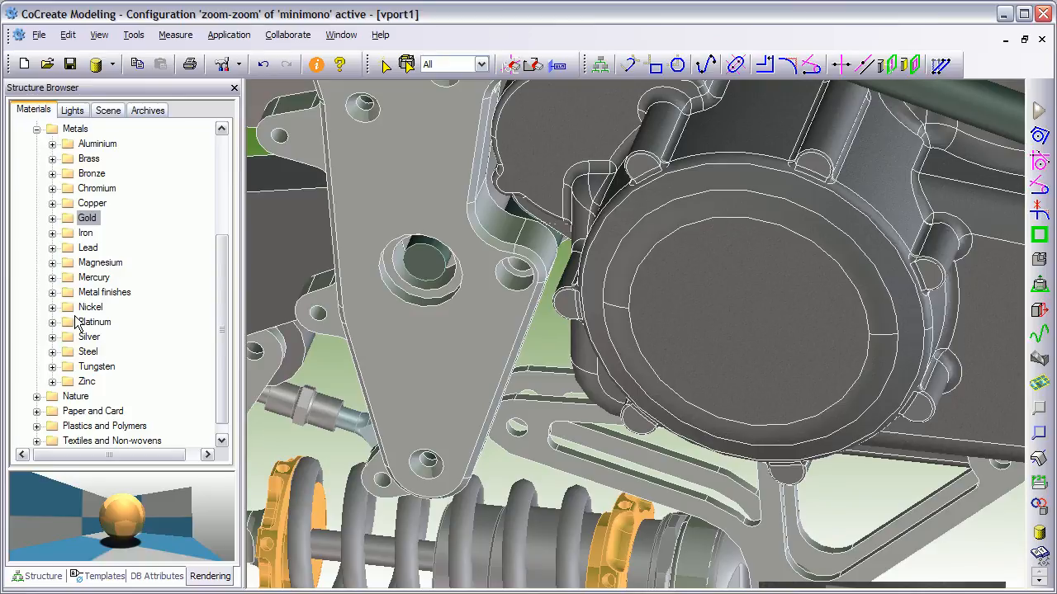
{"action": "mouse_move", "coordinate": [72, 353]}
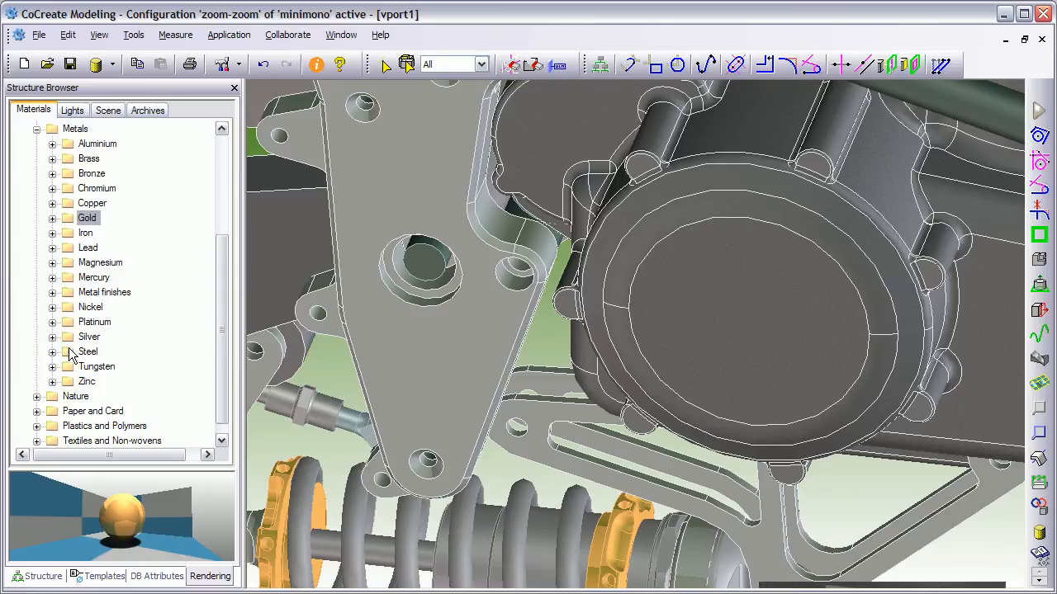
{"action": "left_click", "coordinate": [53, 337]}
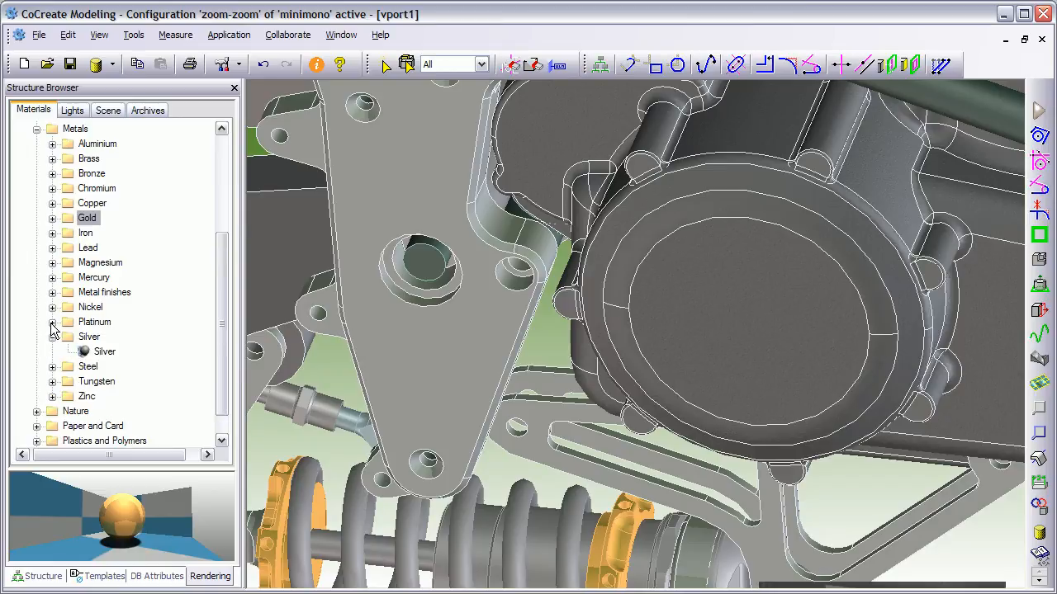
{"action": "left_click", "coordinate": [53, 307]}
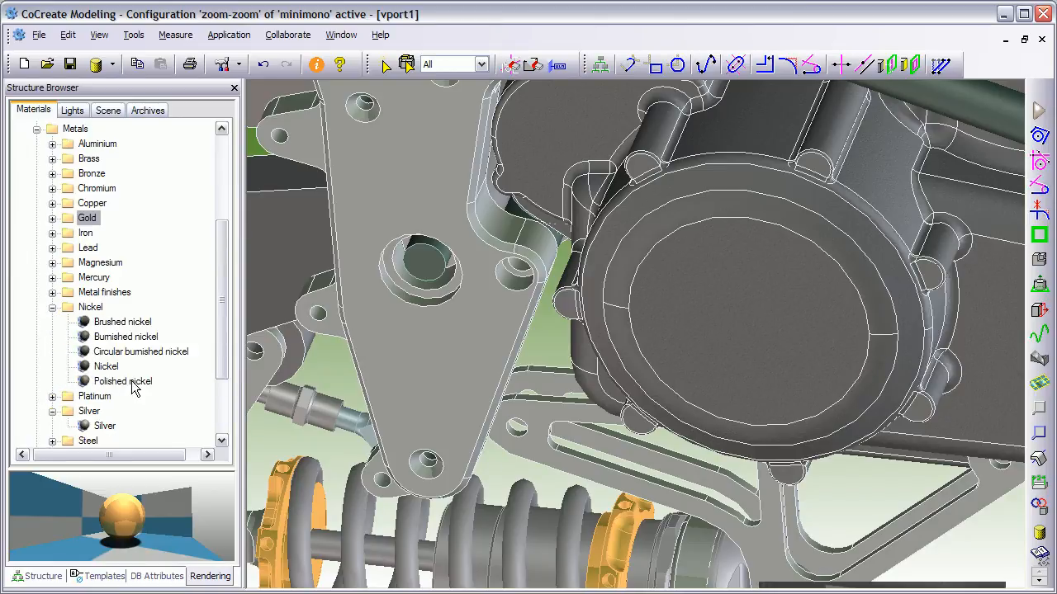
{"action": "left_click", "coordinate": [122, 379]}
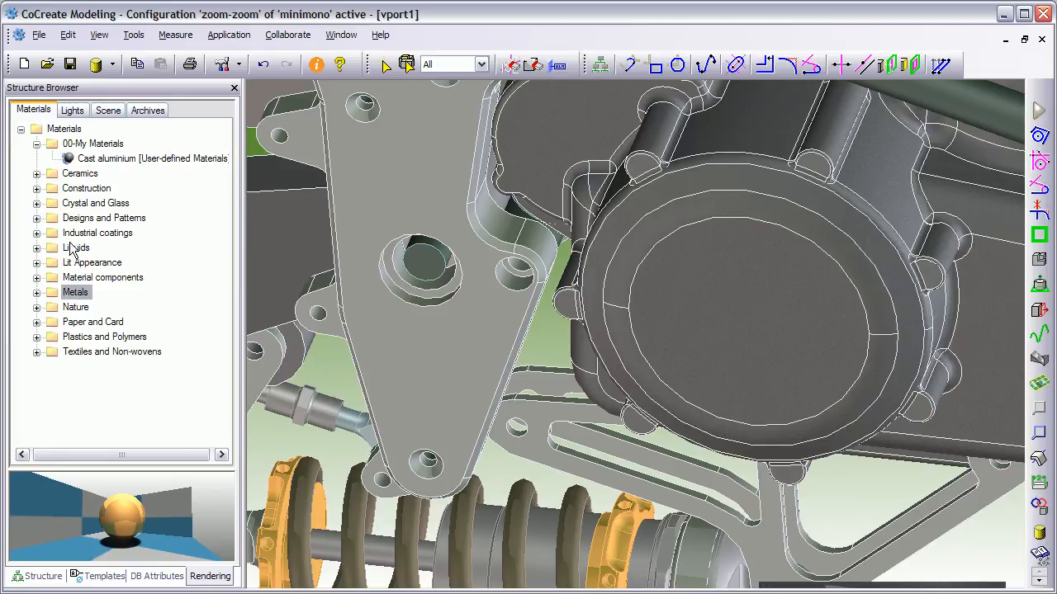
Step: Apply Metallic paint light purple from Industrial coatings > Paint to the rear shock body
{"action": "left_click", "coordinate": [36, 233]}
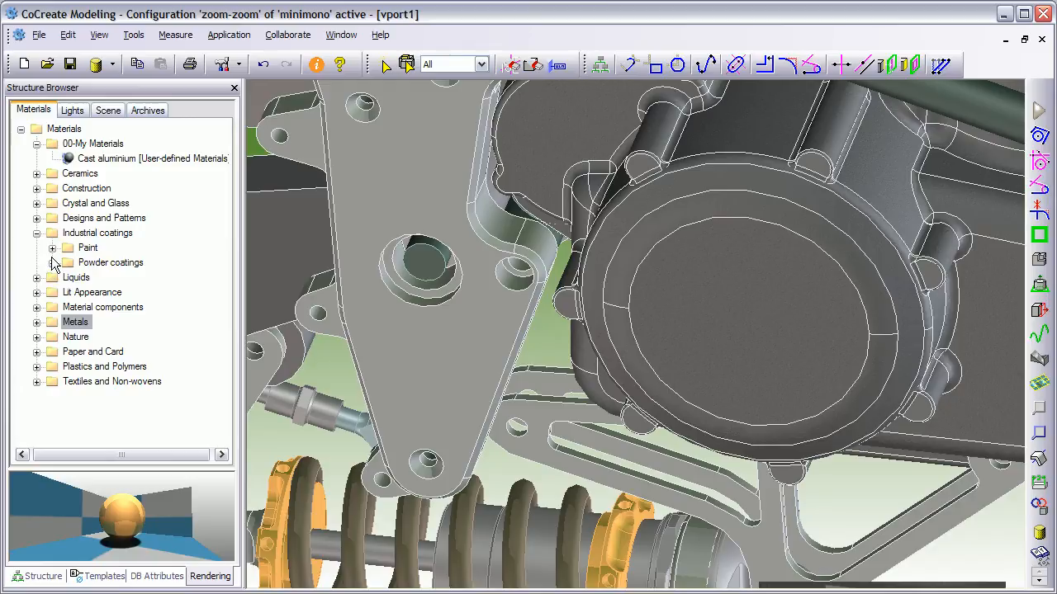
{"action": "left_click", "coordinate": [53, 248]}
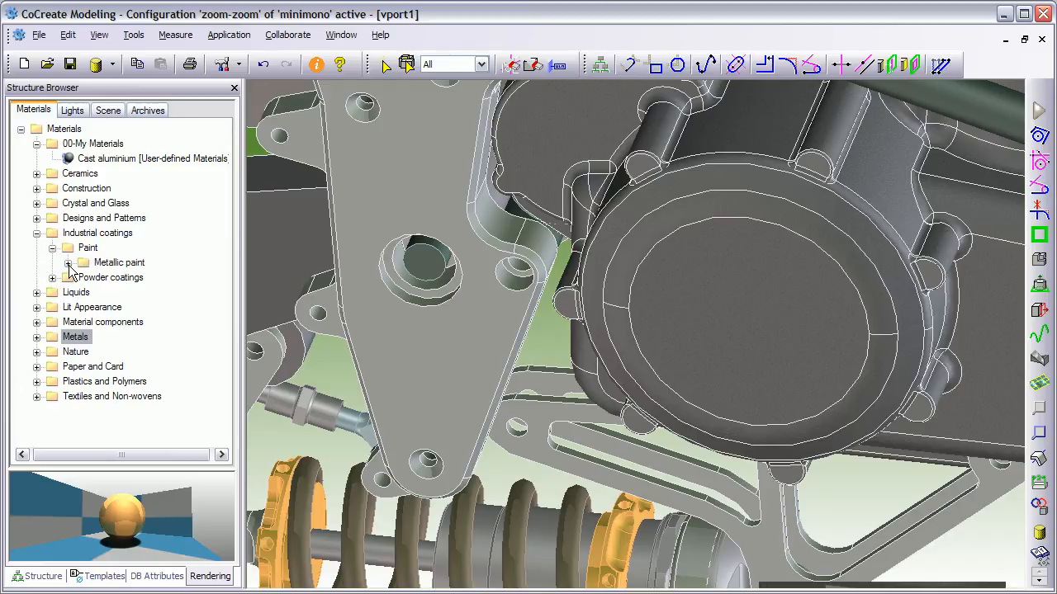
{"action": "left_click", "coordinate": [69, 262]}
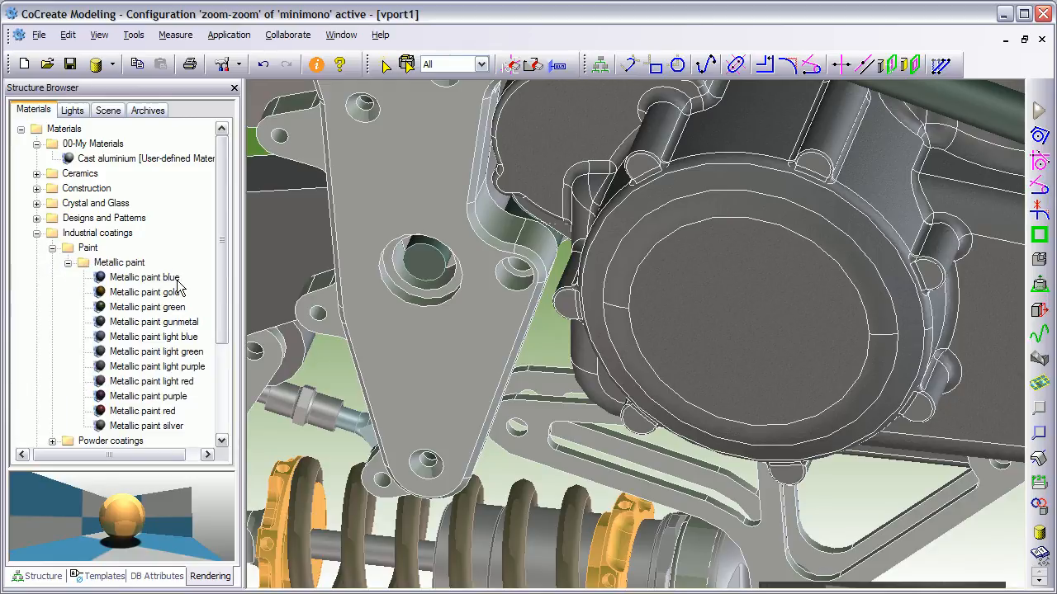
{"action": "left_click", "coordinate": [157, 366]}
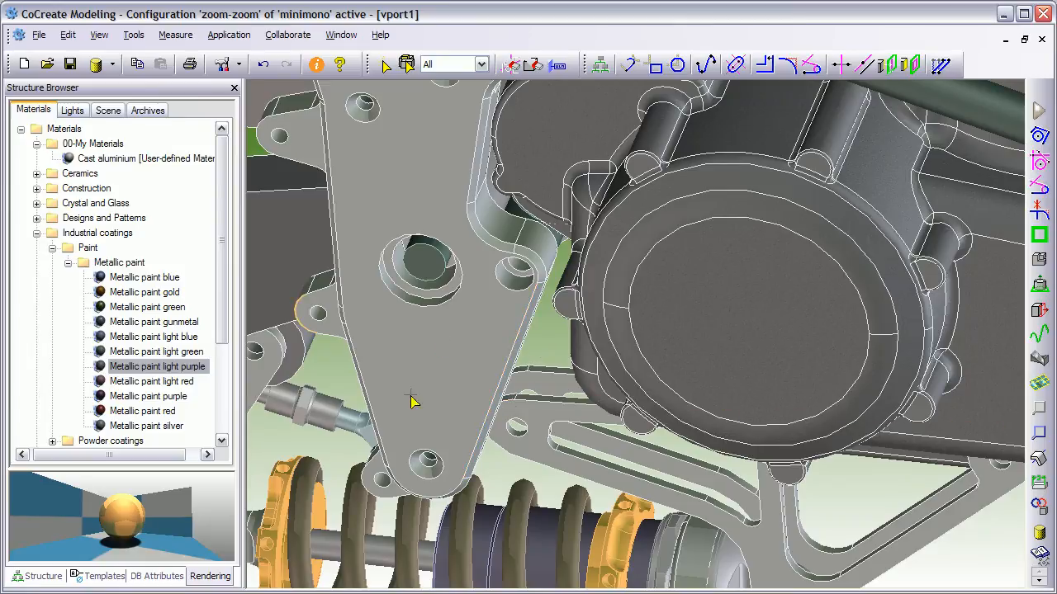
{"action": "mouse_move", "coordinate": [548, 342]}
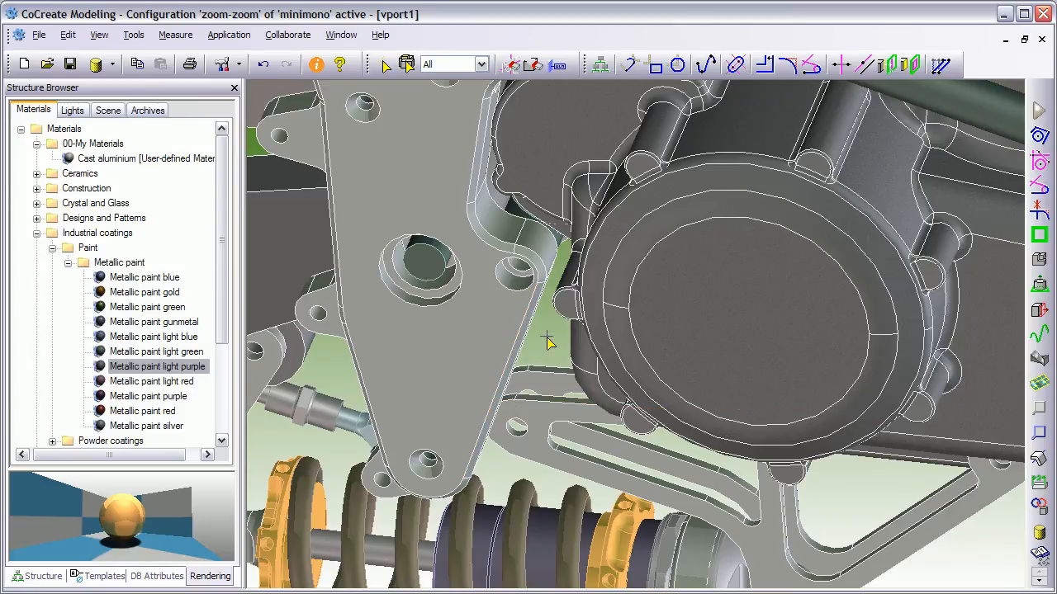
Step: Render the engine and rear shock close-up via the viewport context menu
{"action": "right_click", "coordinate": [548, 340]}
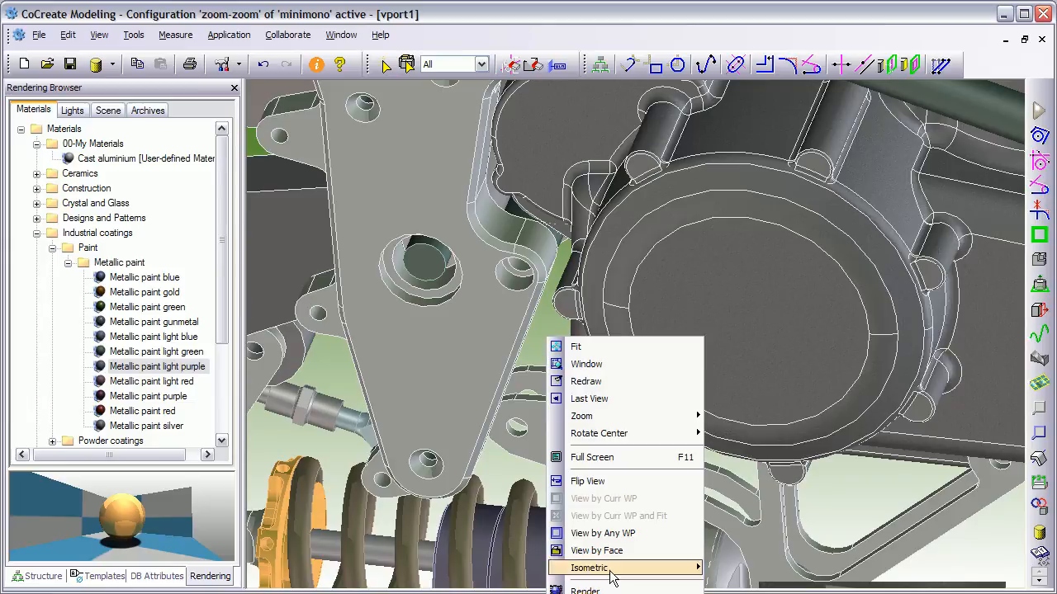
{"action": "mouse_move", "coordinate": [611, 591]}
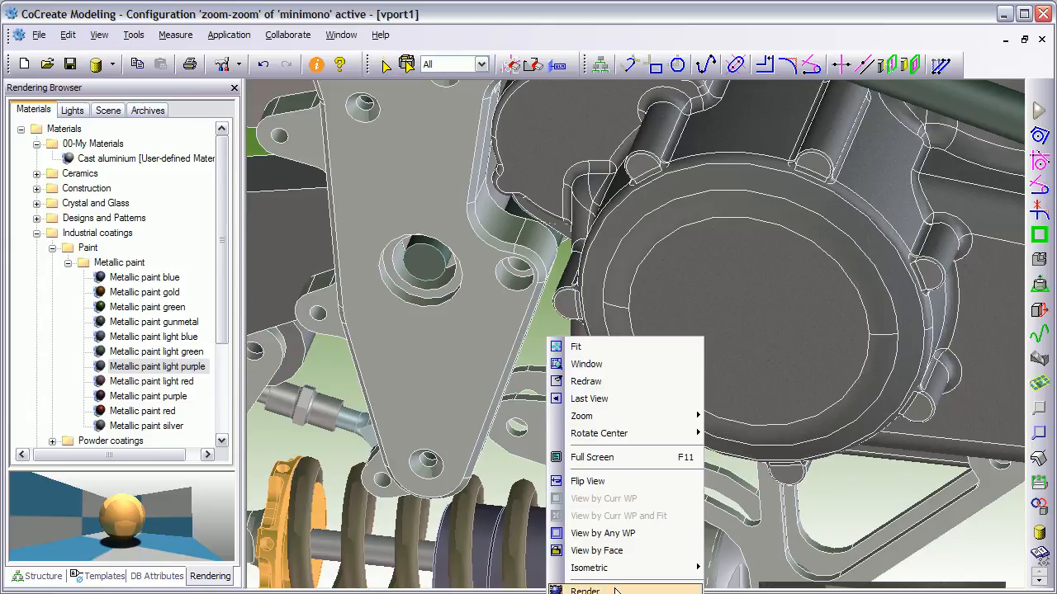
{"action": "left_click", "coordinate": [585, 588]}
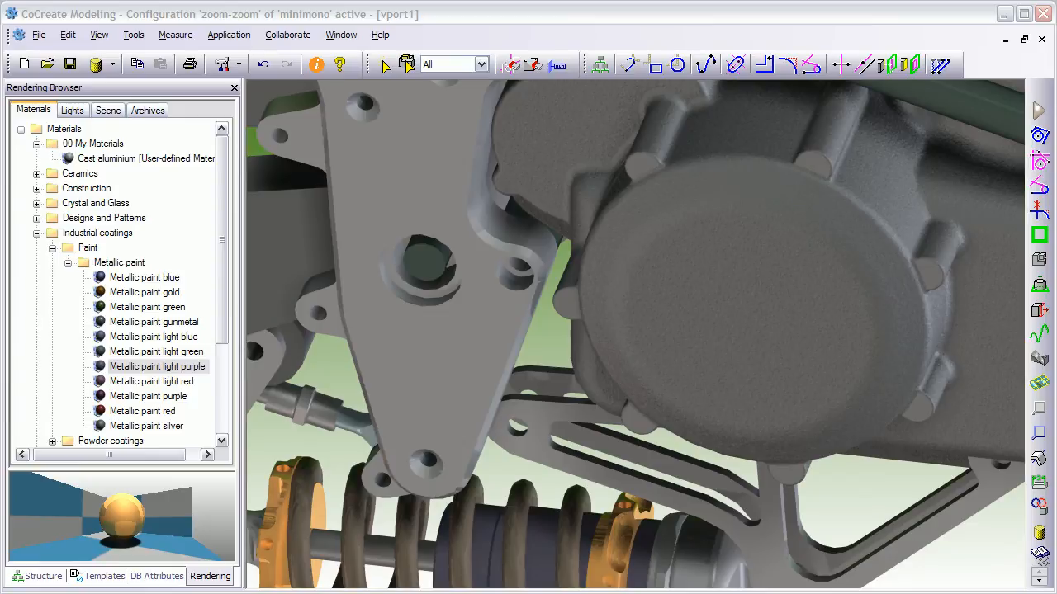
{"action": "mouse_move", "coordinate": [397, 492]}
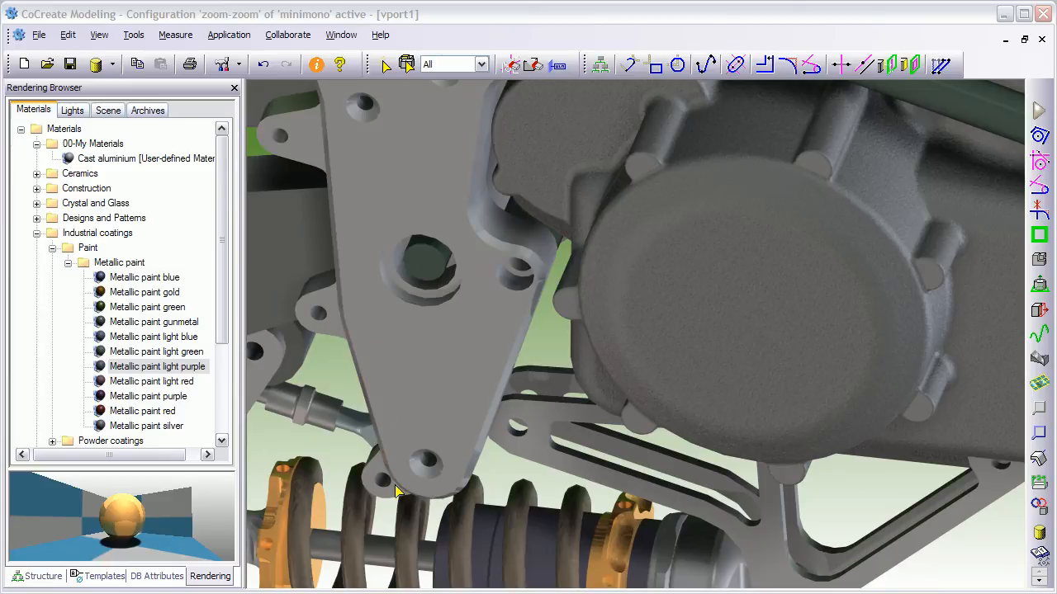
{"action": "mouse_move", "coordinate": [492, 429]}
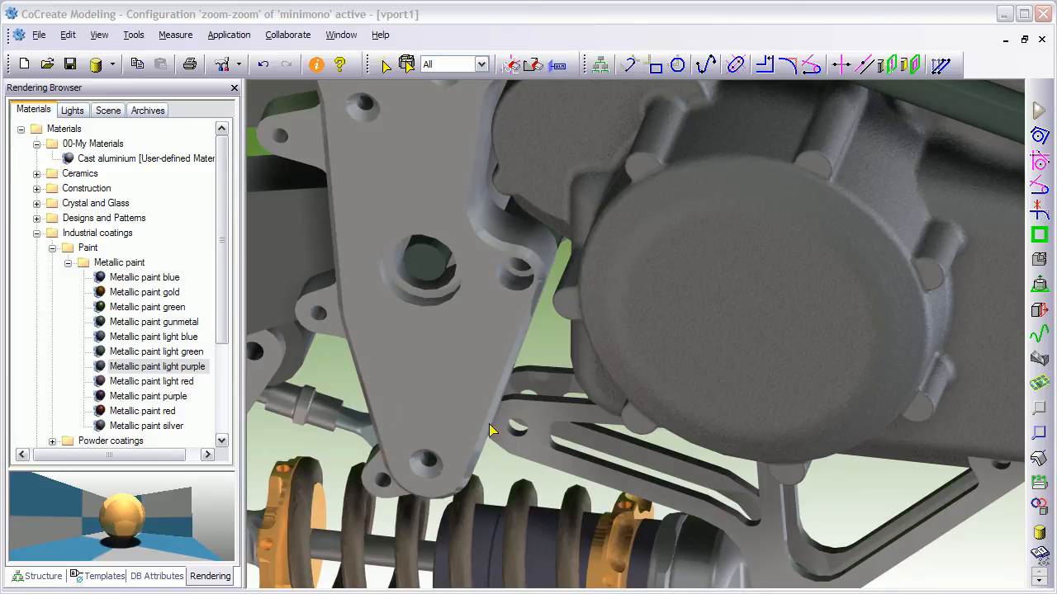
{"action": "mouse_move", "coordinate": [291, 515]}
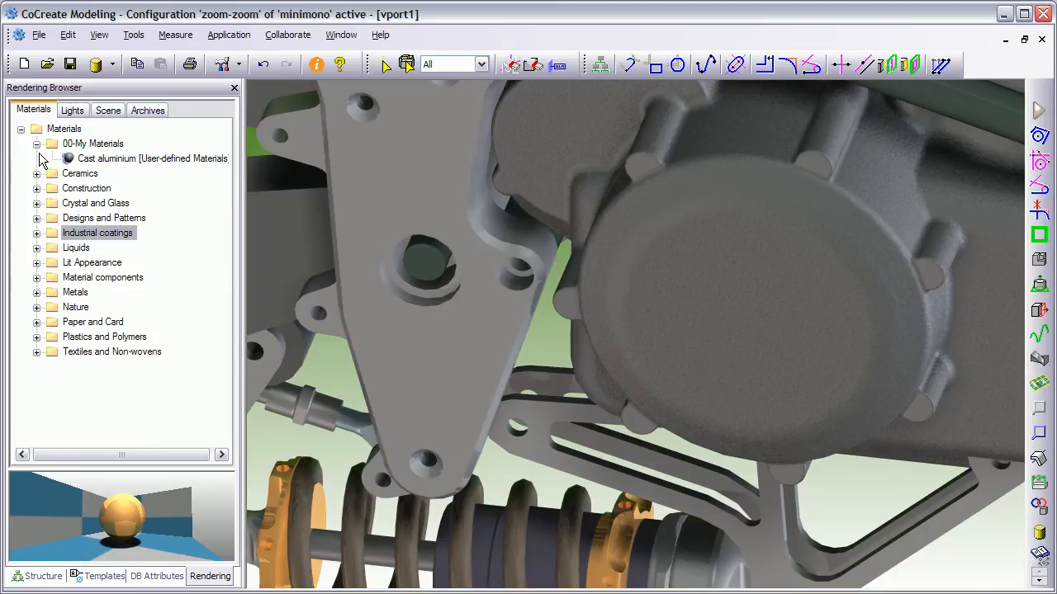
Step: Activate Render-View from the Structure Browser and render the full motorbike full screen
{"action": "left_click", "coordinate": [36, 141]}
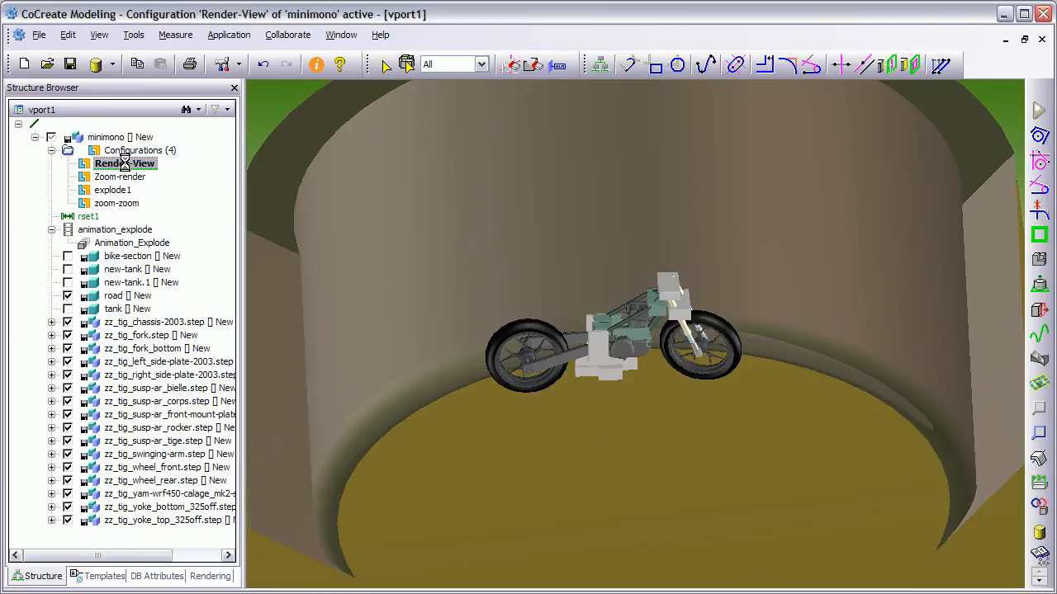
{"action": "double_click", "coordinate": [119, 163]}
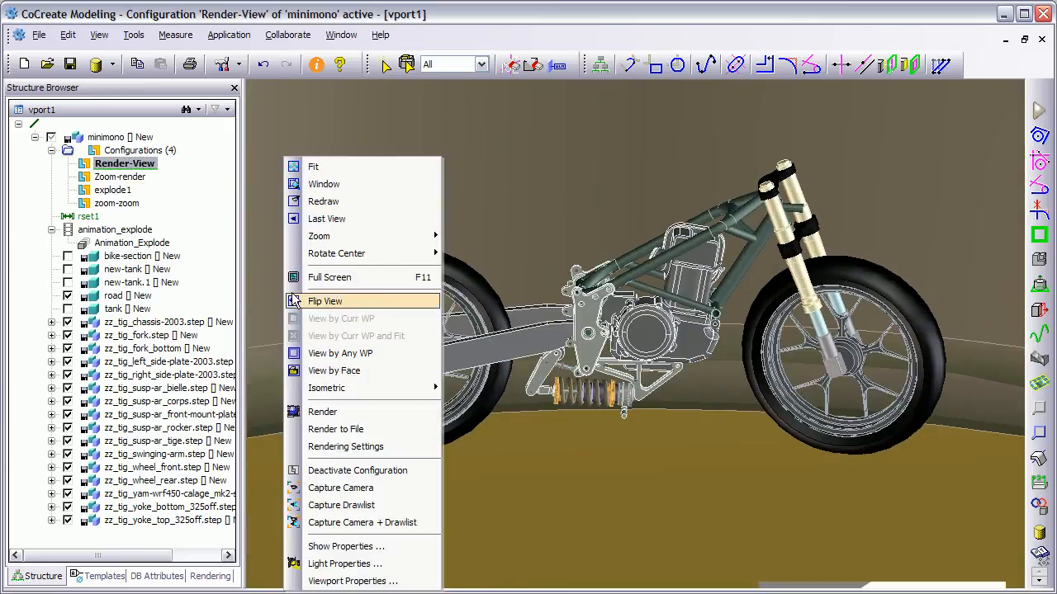
{"action": "left_click", "coordinate": [324, 300]}
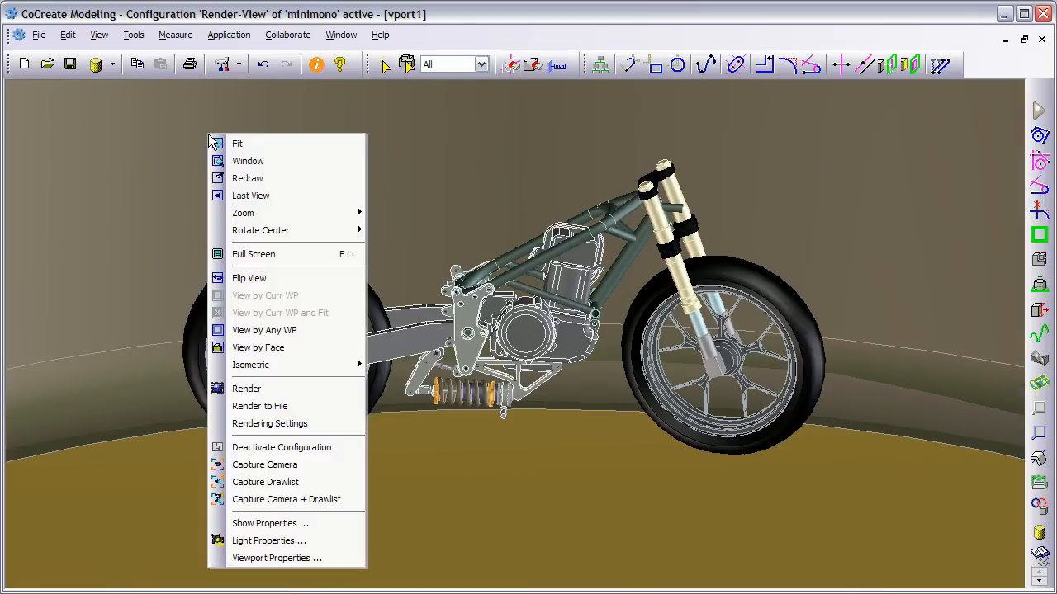
{"action": "left_click", "coordinate": [246, 388]}
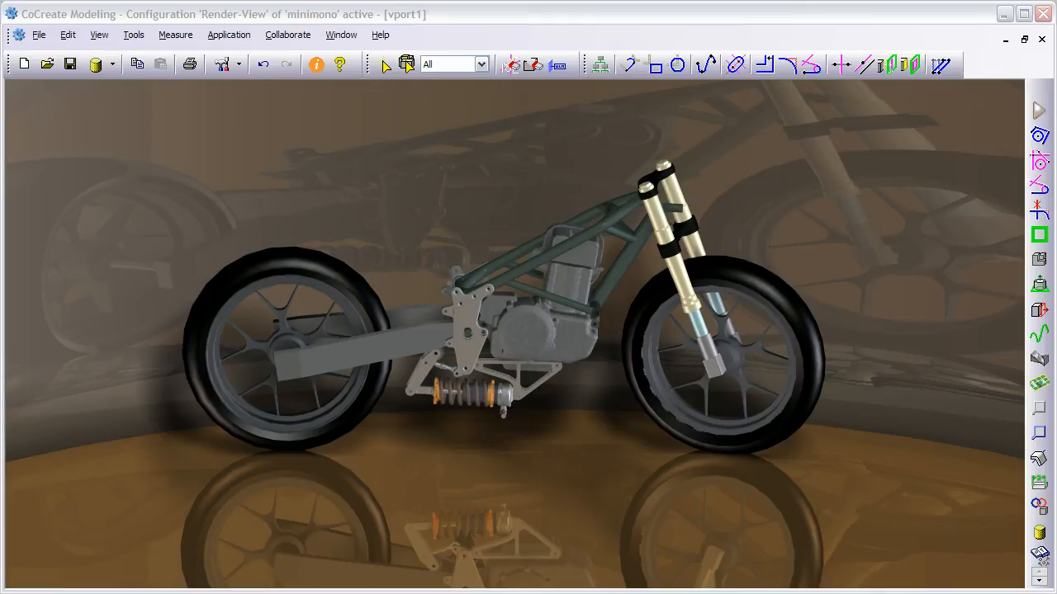
{"action": "mouse_move", "coordinate": [863, 472]}
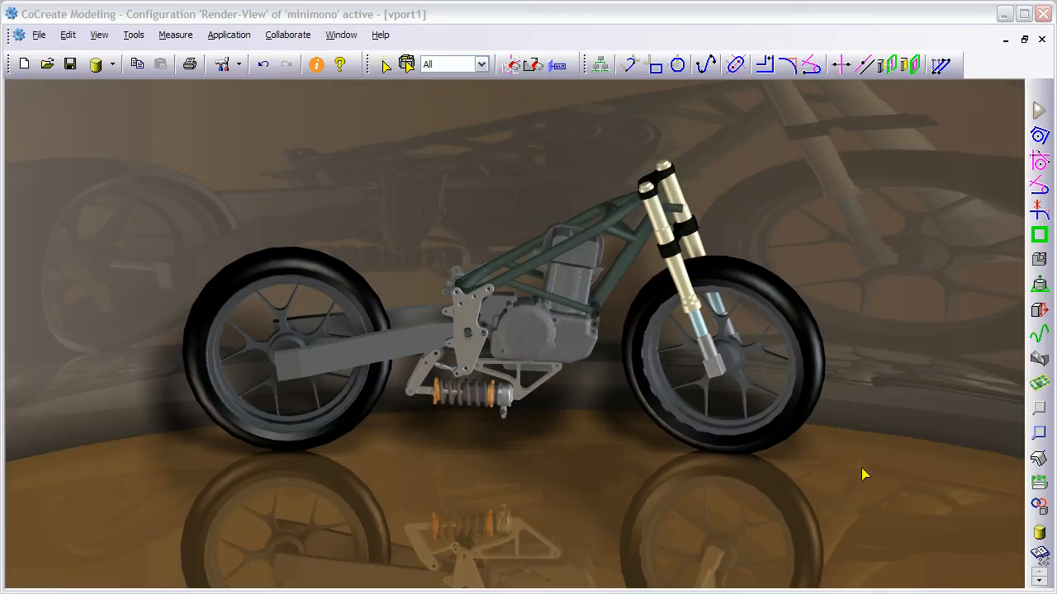